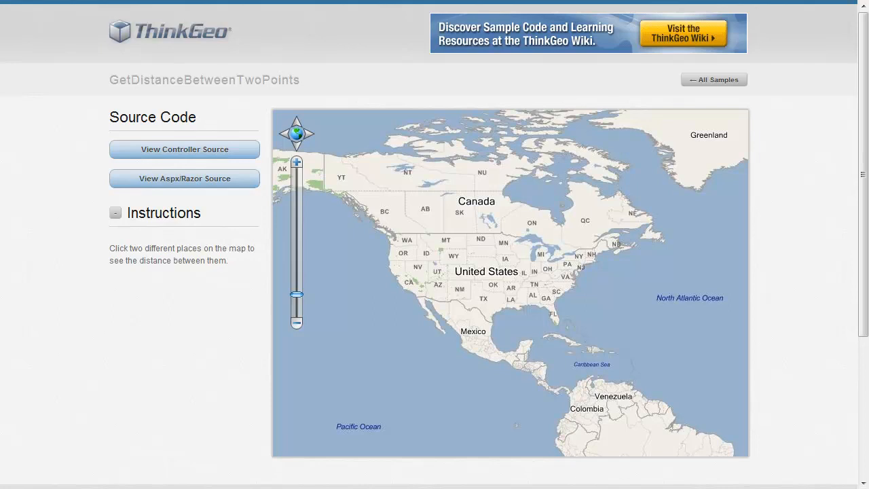
mouse_move(670, 412)
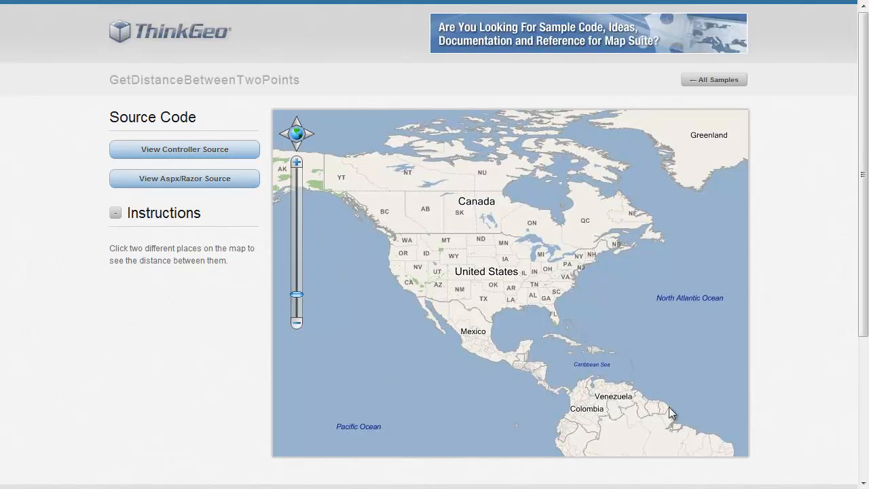
mouse_move(347, 269)
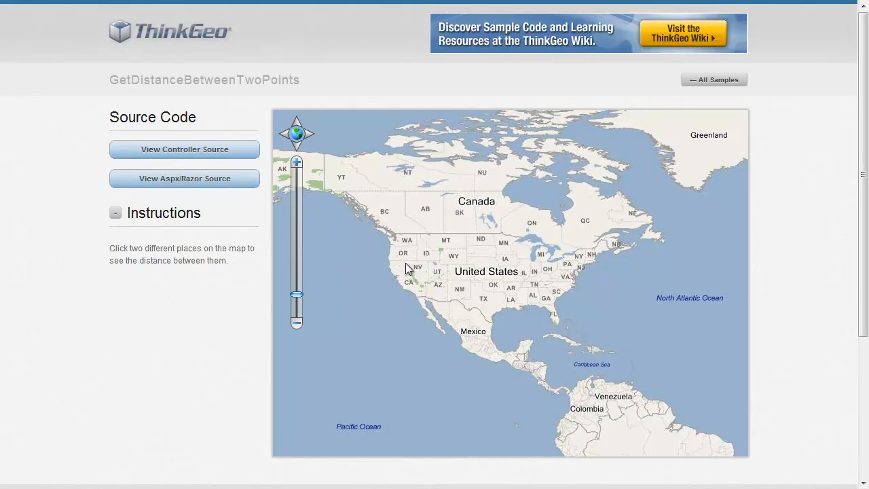
- Click a point in Oregon, then near New Jersey to get a 2,237.43-mile line
left_click(400, 256)
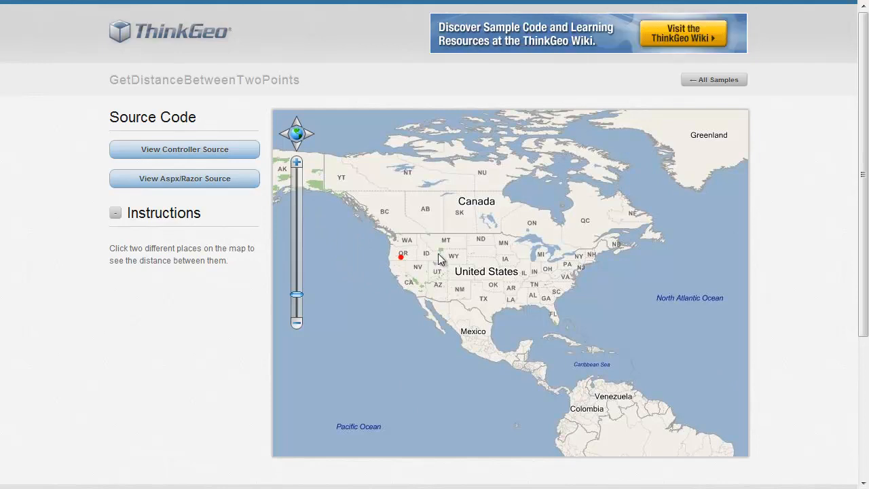
mouse_move(571, 272)
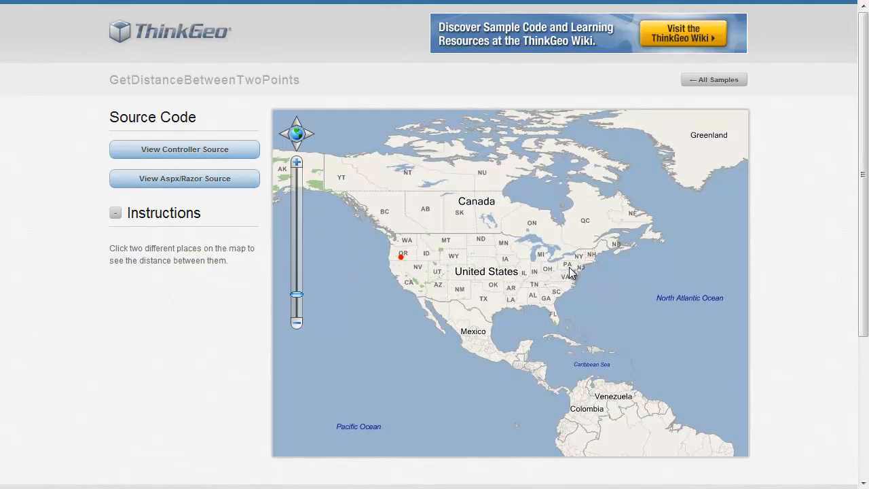
left_click(569, 266)
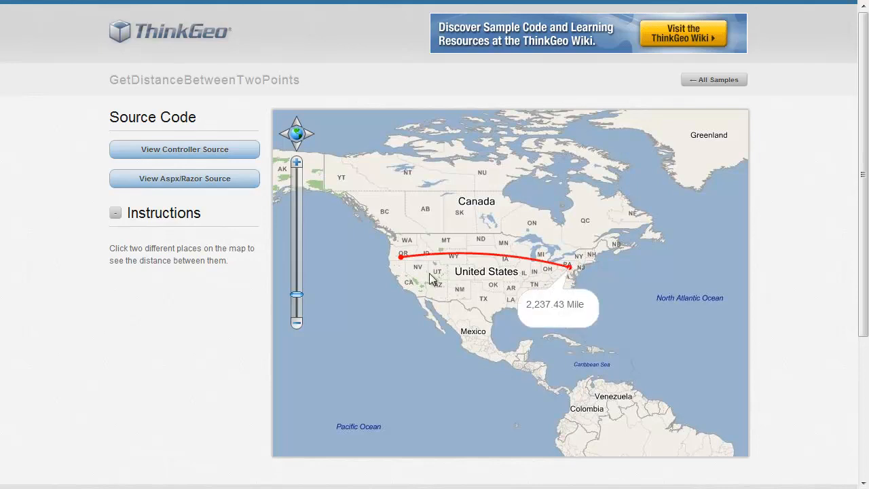
mouse_move(536, 316)
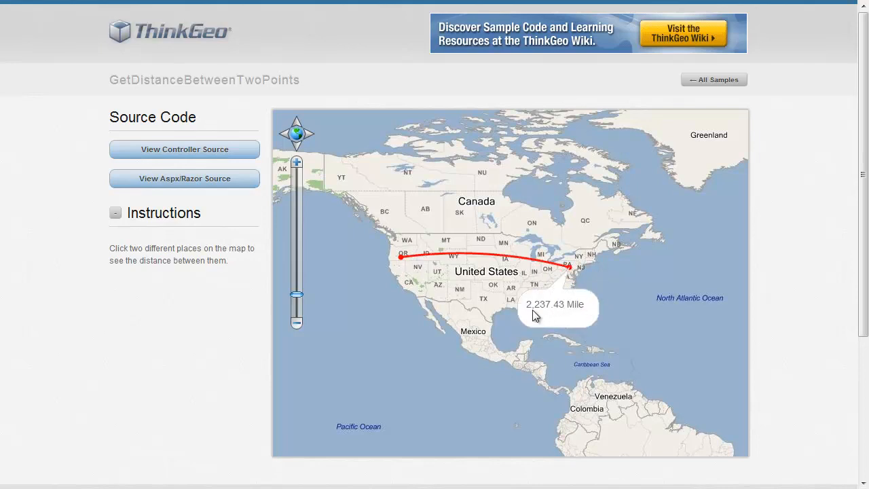
mouse_move(585, 314)
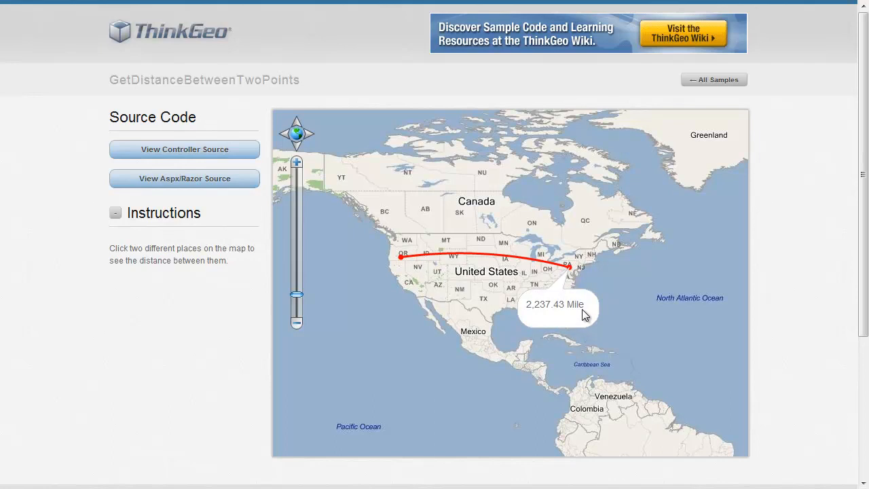
mouse_move(415, 313)
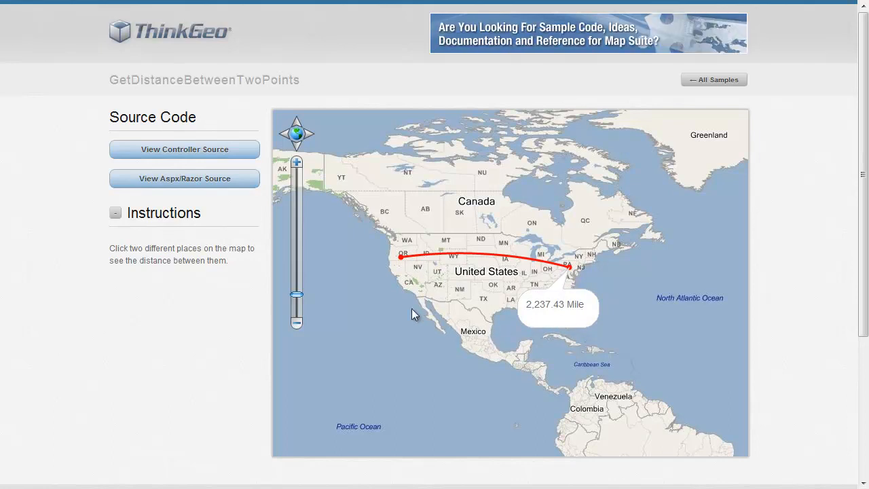
mouse_move(414, 307)
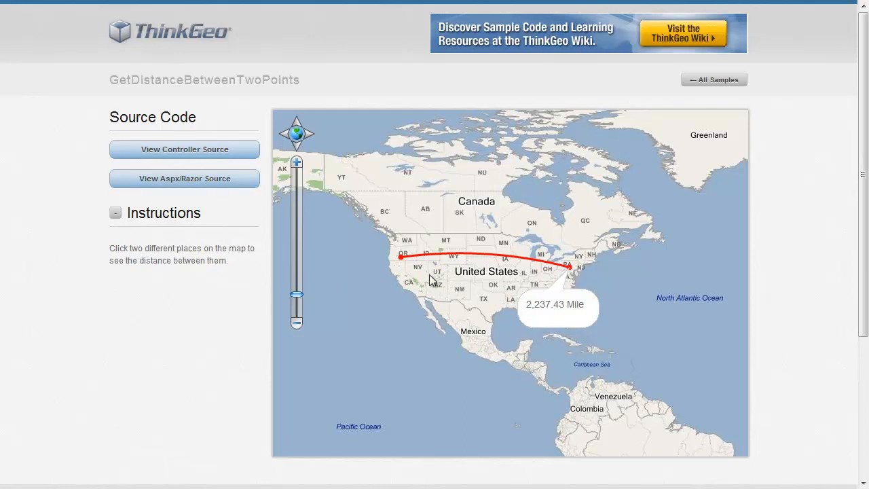
mouse_move(196, 196)
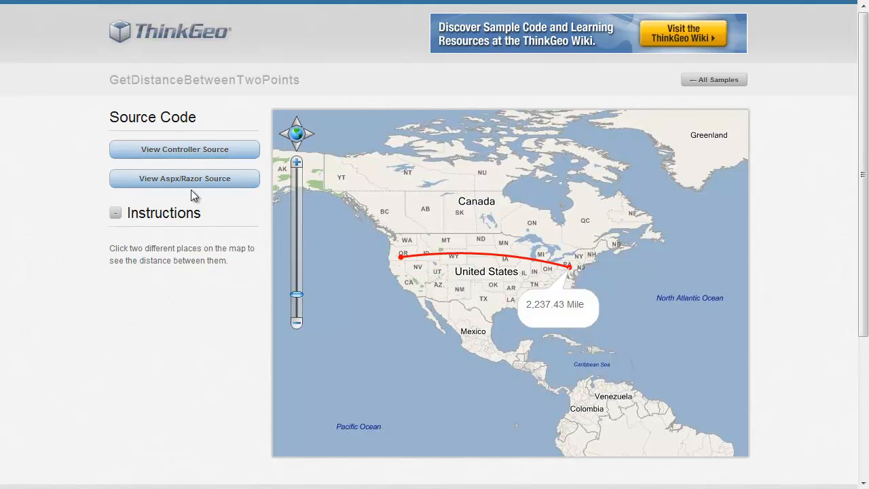
- Open the controller source code in a maximized window and scroll to the layer code
left_click(184, 148)
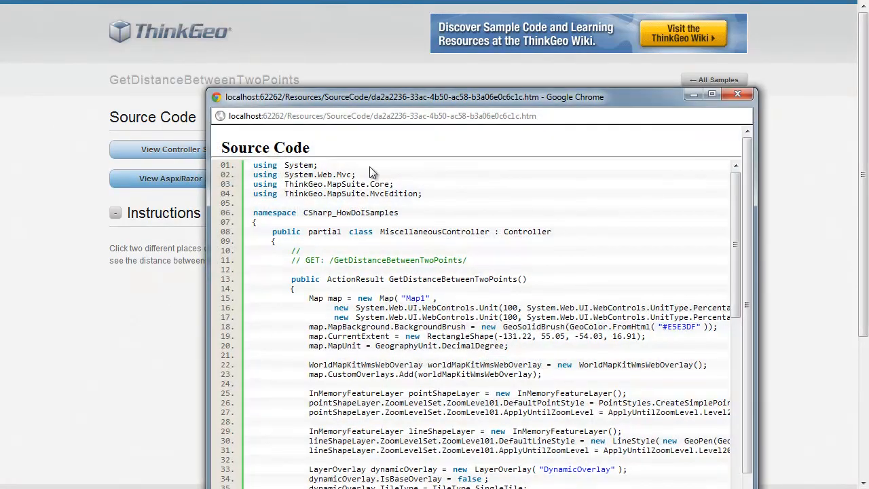
left_click(711, 94)
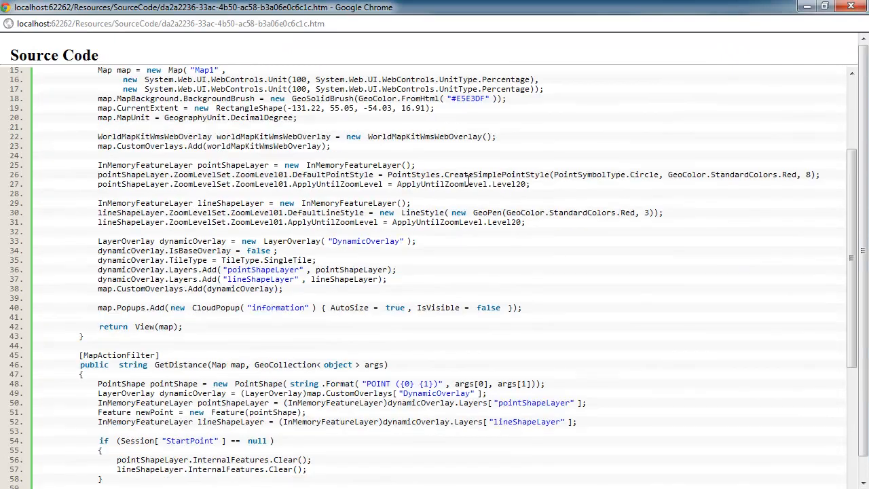
scroll("up", 3)
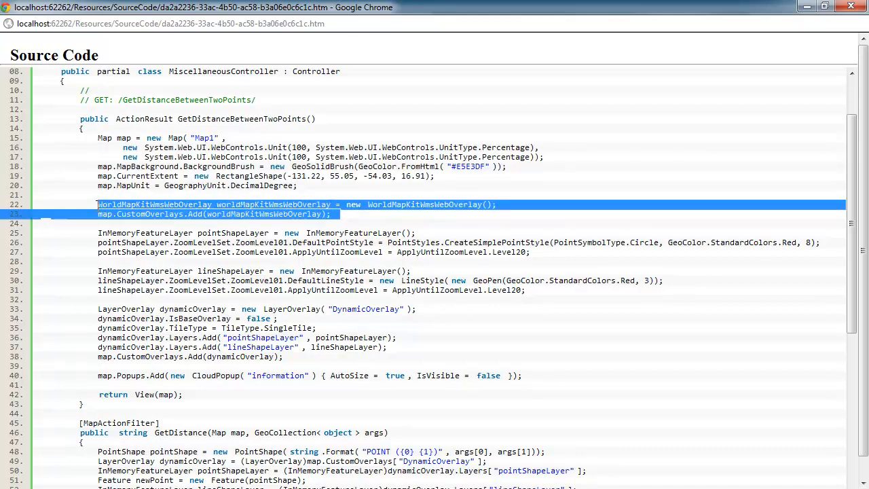
scroll("down", 3)
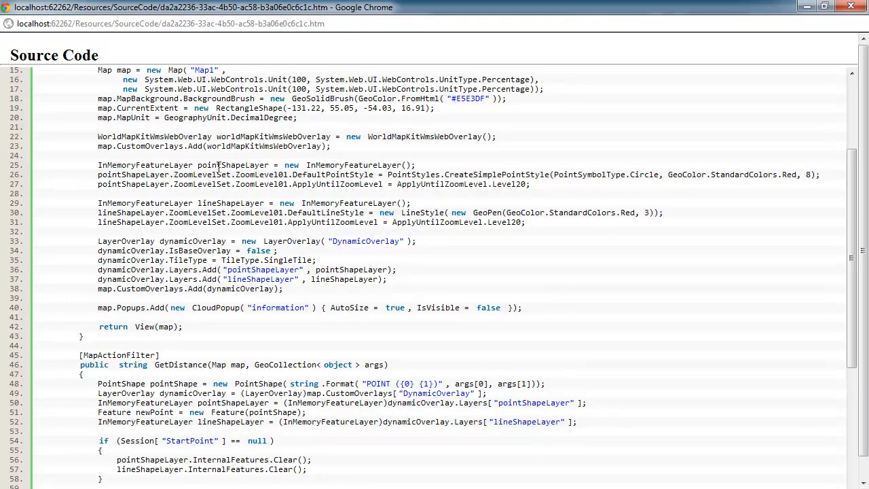
- Highlight pointShapeLayer, Circle, lineShapeLayer and Red in the layer setup code
double_click(232, 165)
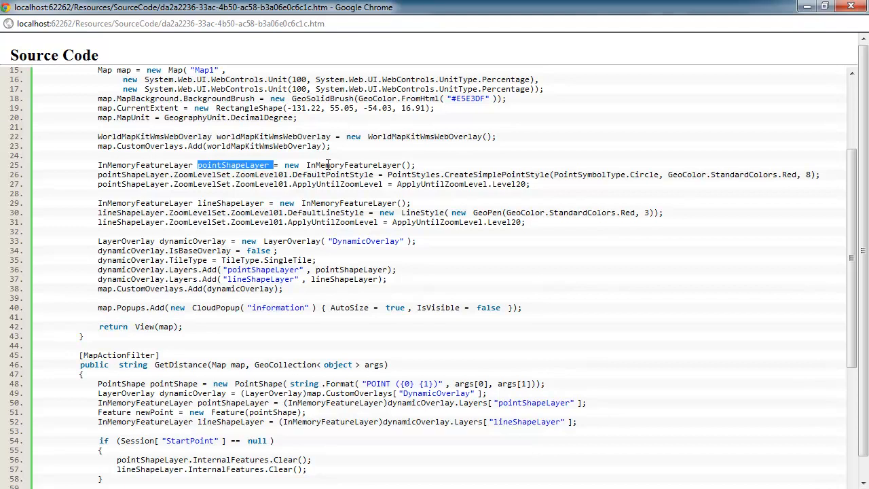
double_click(496, 175)
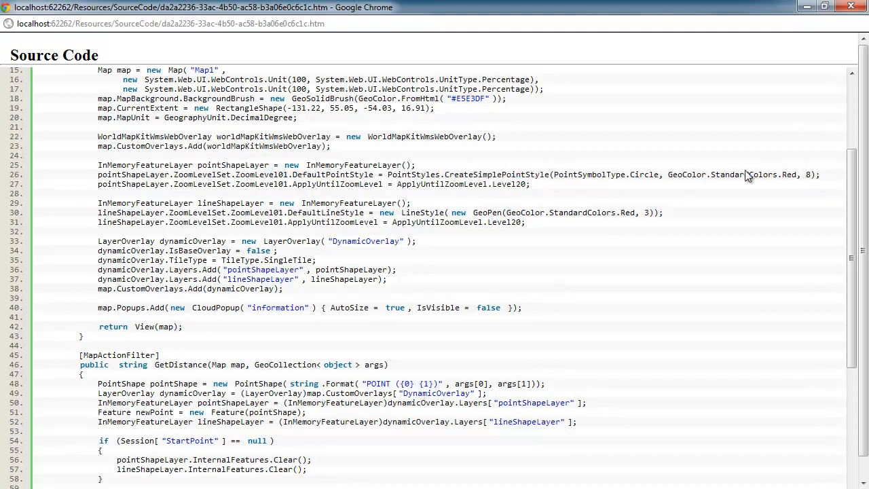
double_click(643, 174)
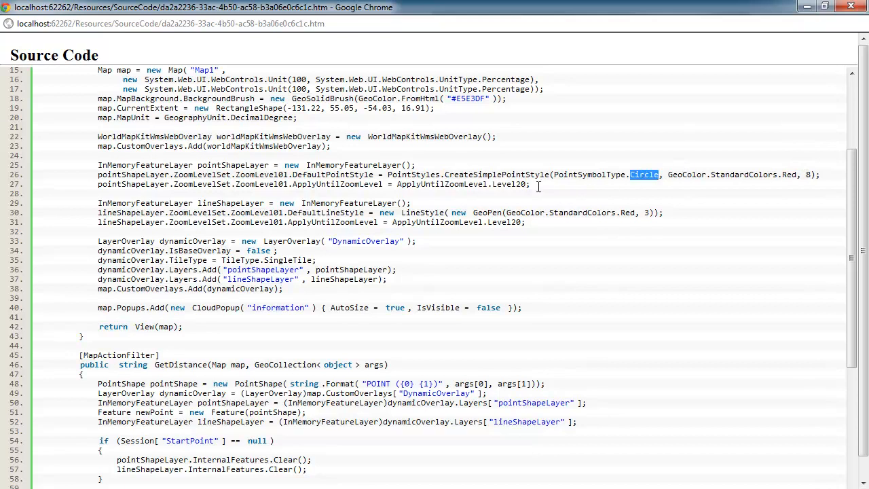
double_click(233, 165)
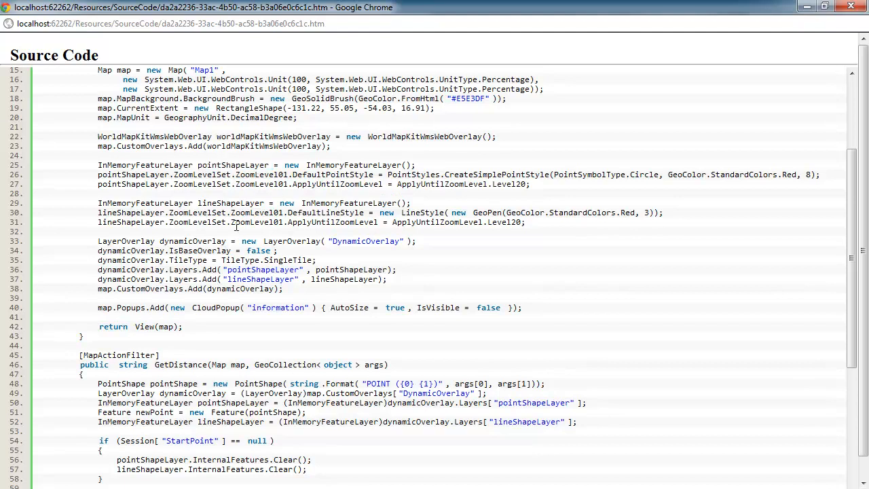
double_click(146, 202)
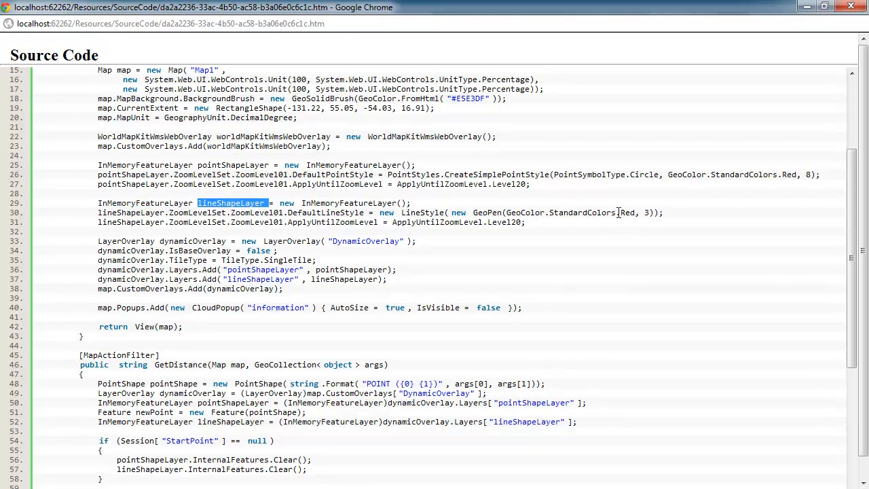
double_click(625, 213)
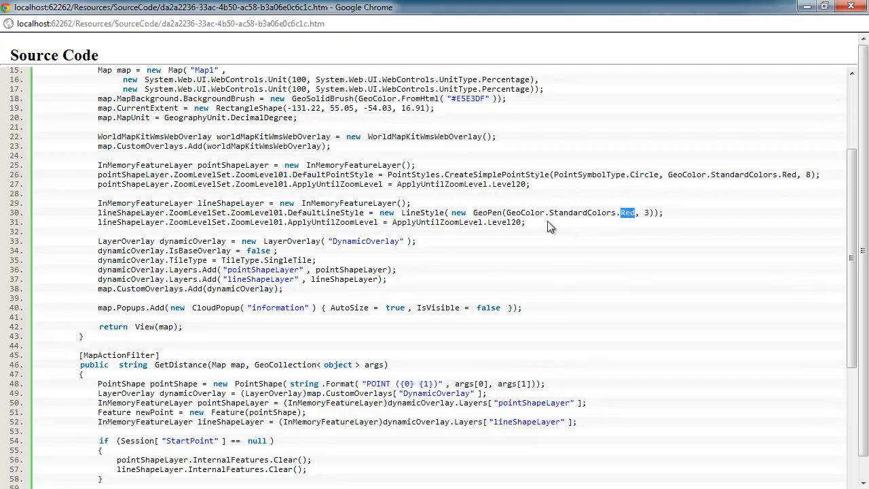
left_click_drag(69, 192, 549, 222)
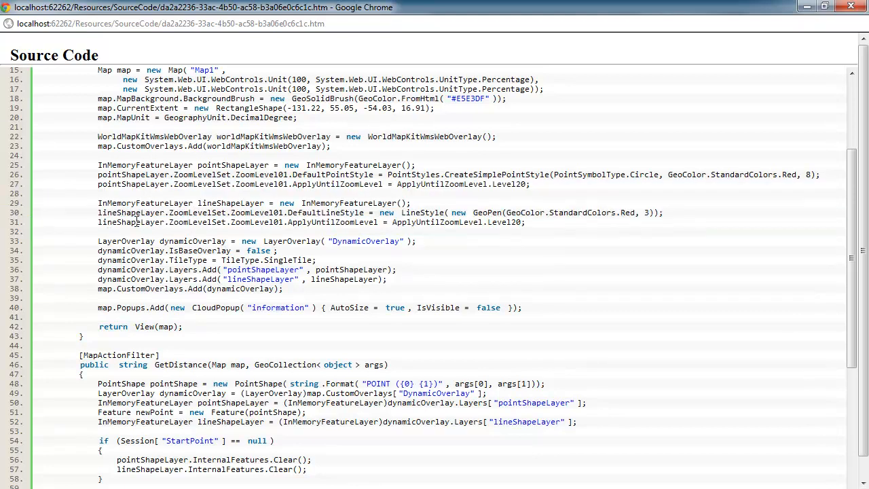
- Highlight the SingleTile tile type and the popup's IsVisible false value in the controller code
scroll("down", 3)
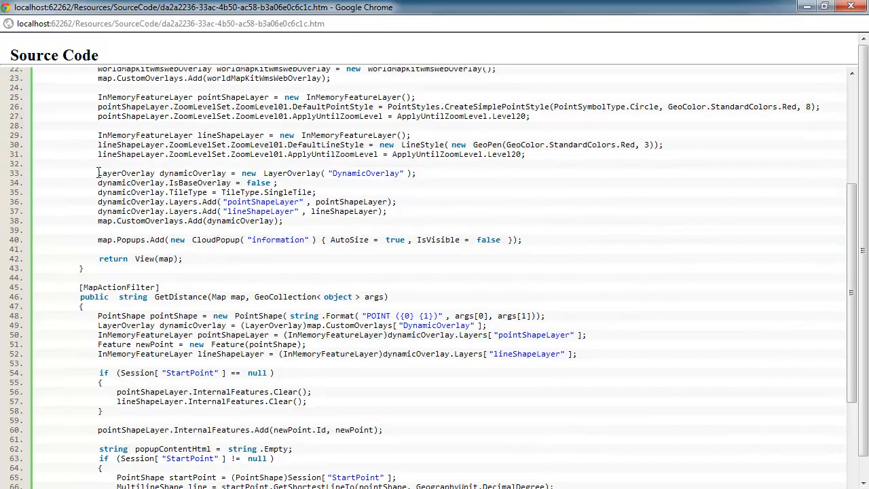
mouse_move(265, 185)
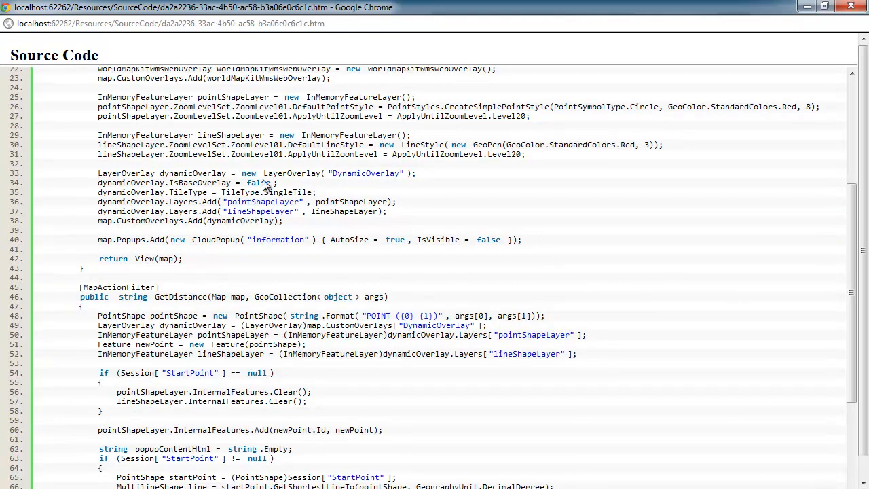
mouse_move(176, 185)
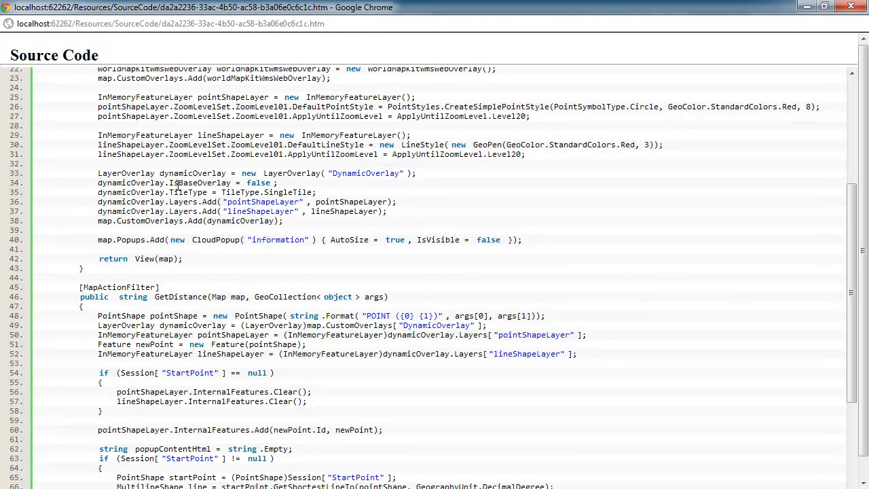
double_click(286, 192)
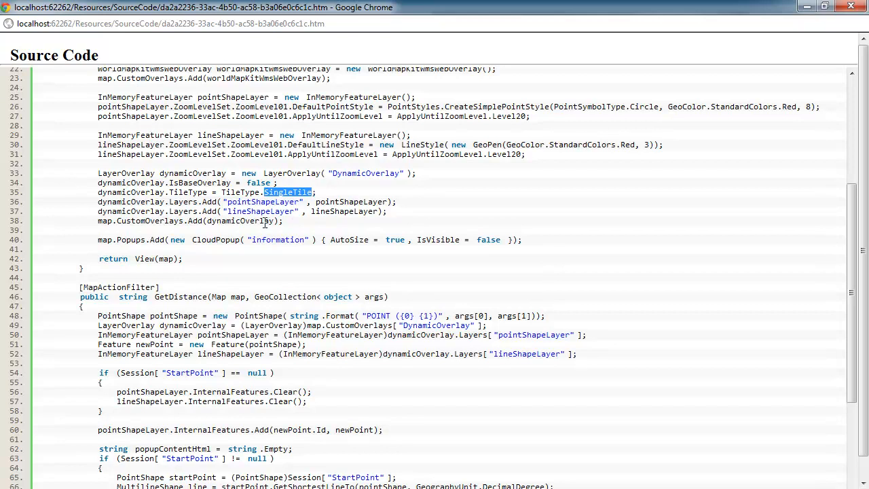
mouse_move(219, 231)
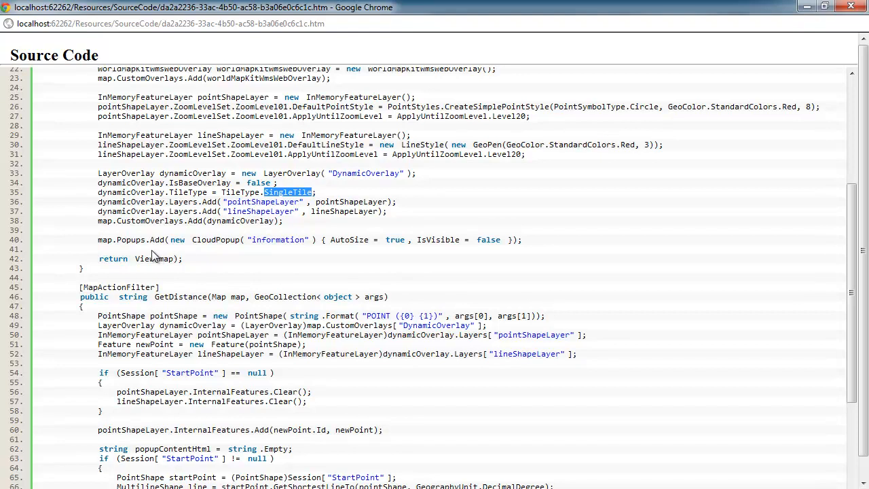
mouse_move(266, 239)
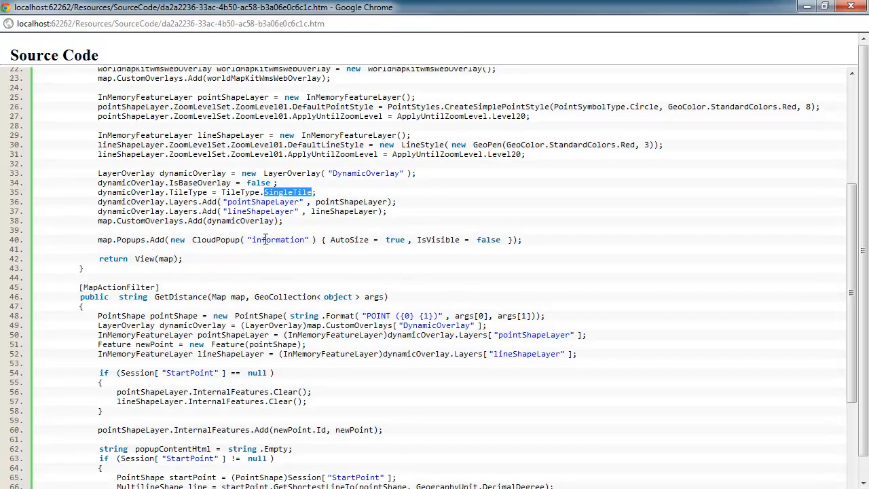
mouse_move(363, 243)
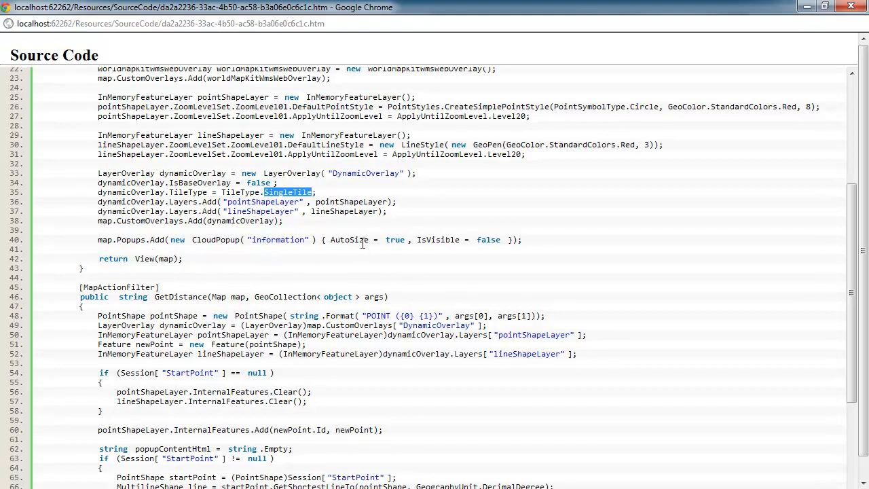
mouse_move(487, 239)
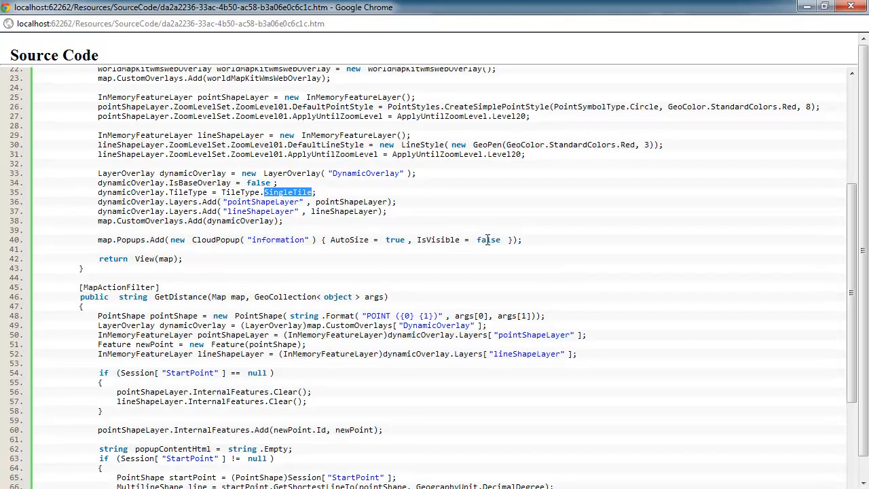
double_click(489, 239)
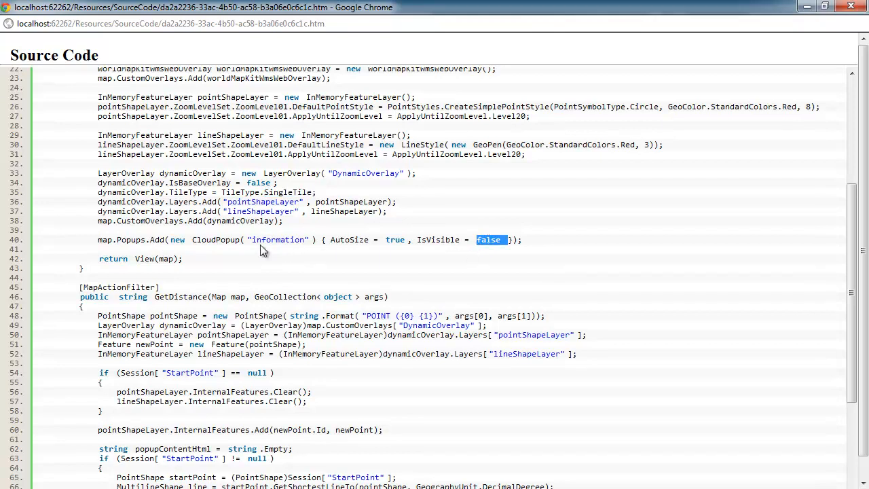
scroll("up", 3)
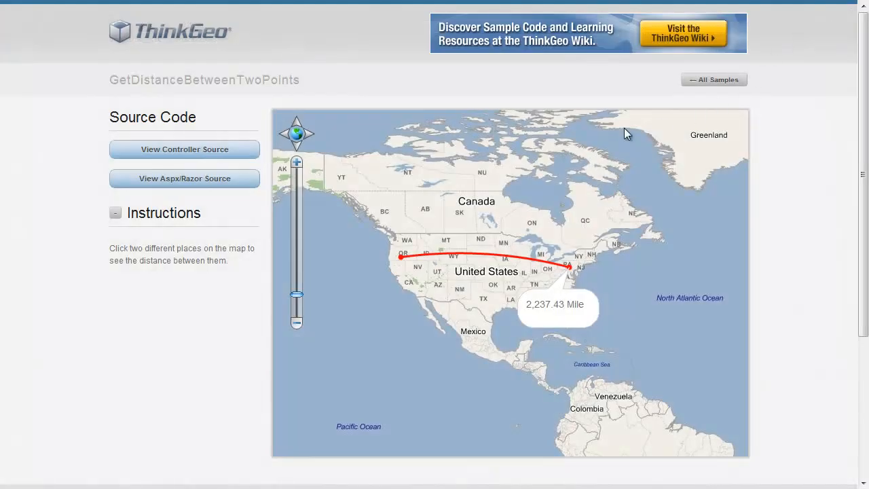
- Open the Razor view source maximized and highlight OnClientClick and mapClick
left_click(184, 178)
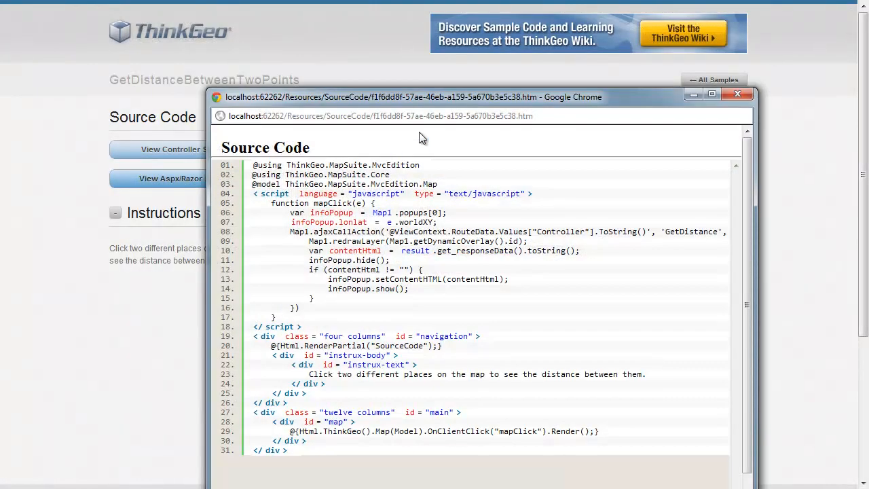
left_click(711, 94)
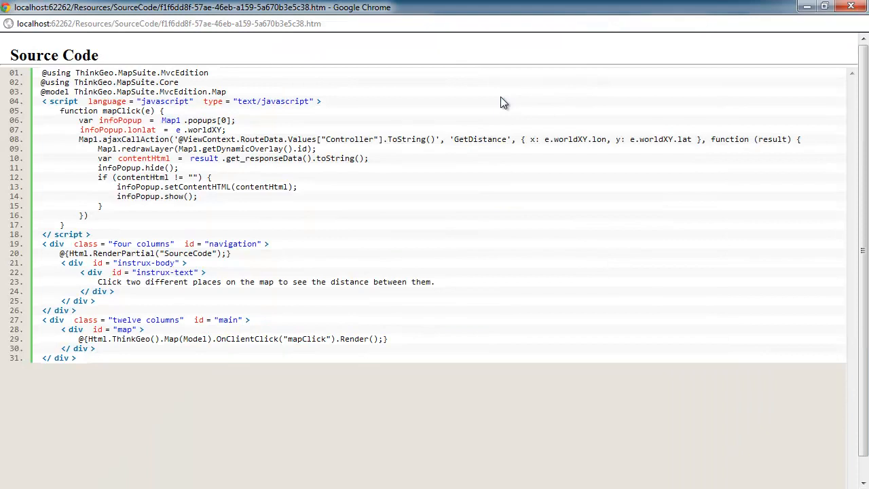
mouse_move(398, 223)
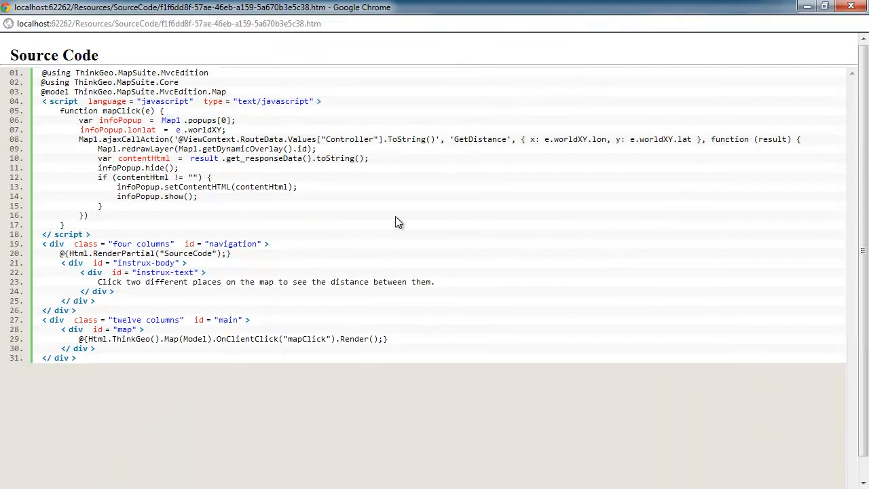
mouse_move(232, 340)
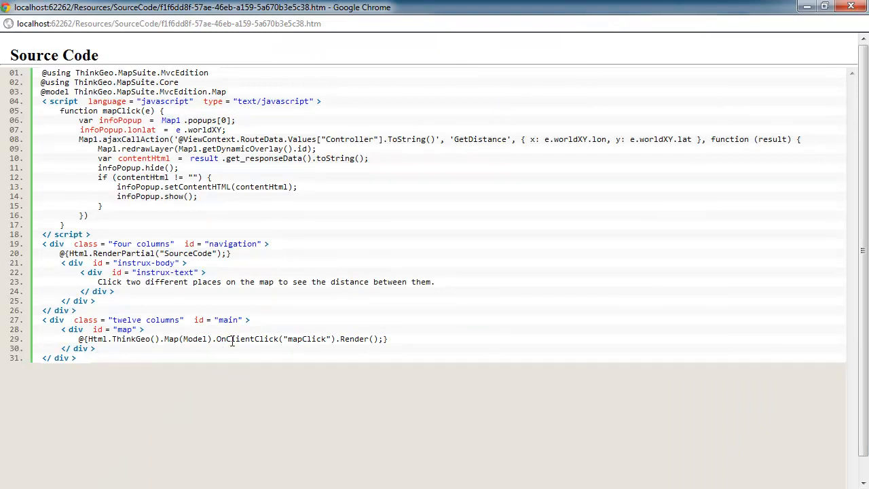
double_click(247, 339)
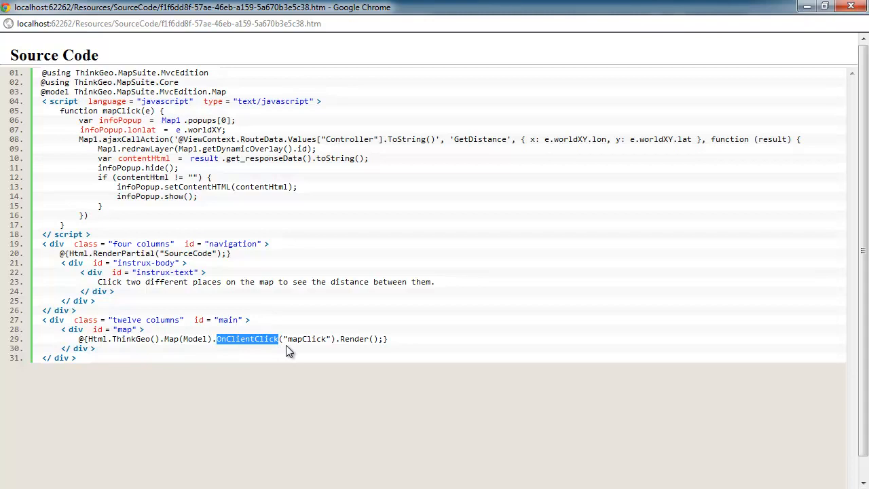
mouse_move(308, 342)
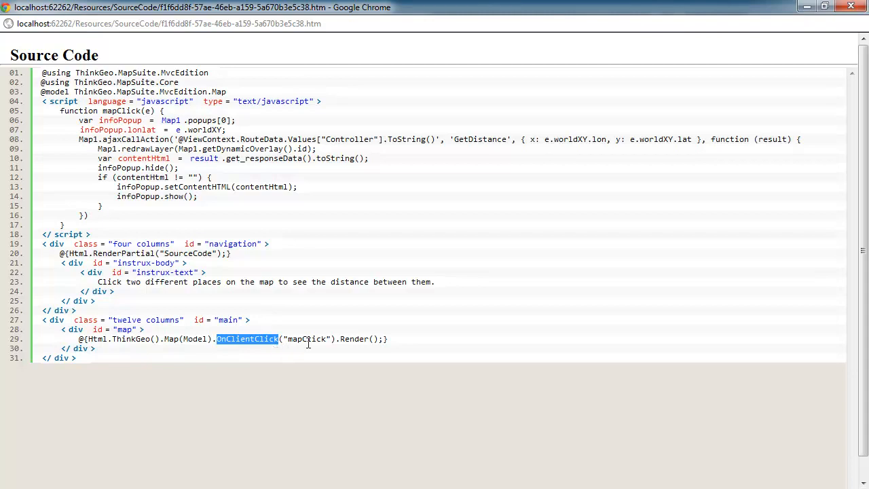
double_click(306, 339)
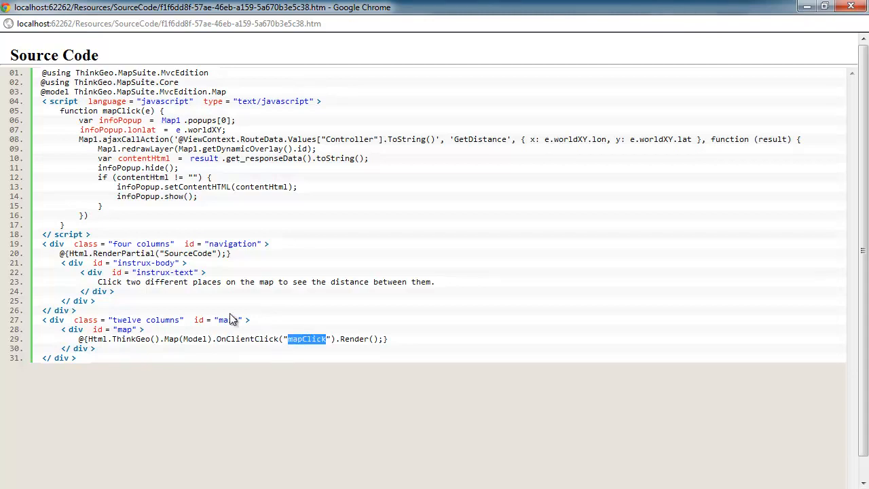
- Highlight the mapClick function body and the infoPopup variable
left_click_drag(59, 111, 169, 186)
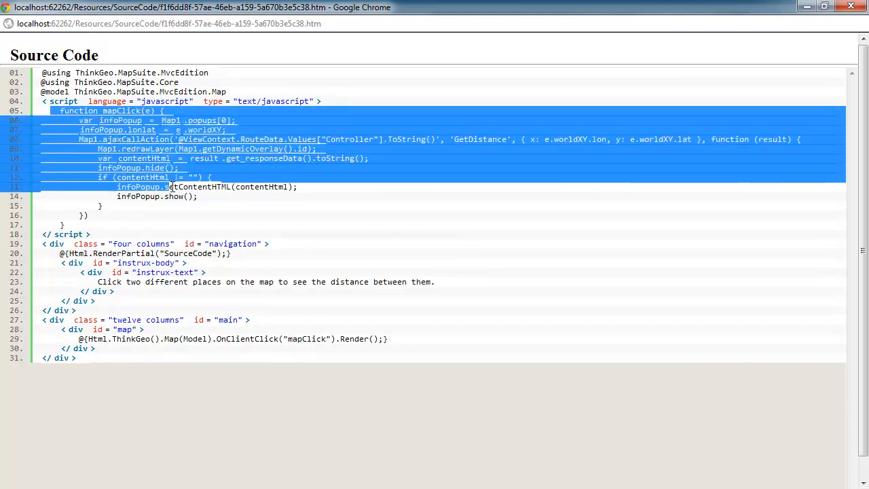
left_click(157, 177)
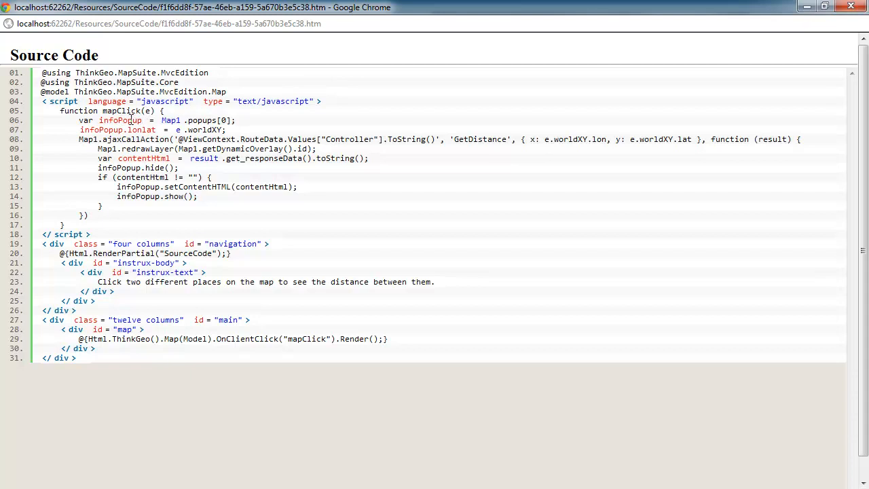
double_click(120, 120)
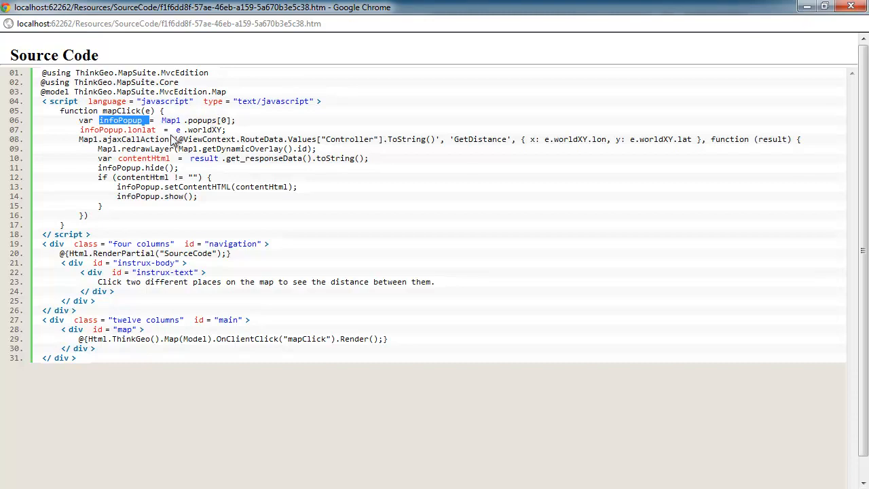
mouse_move(127, 134)
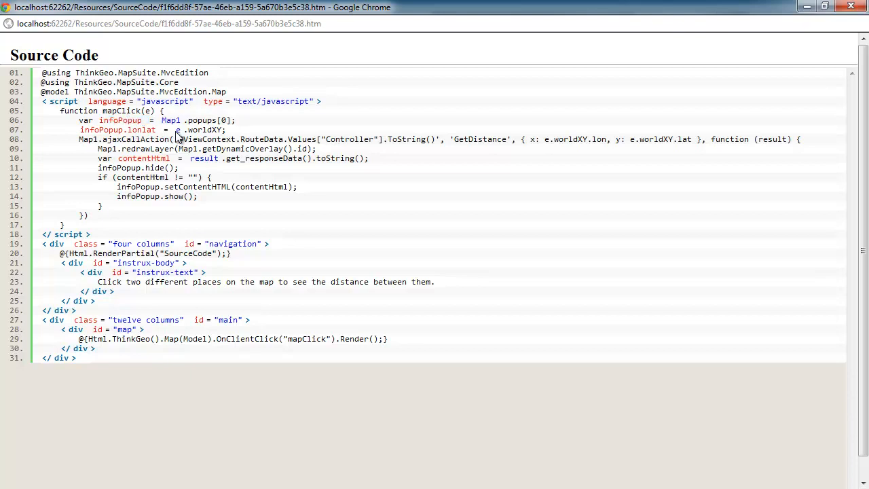
double_click(203, 129)
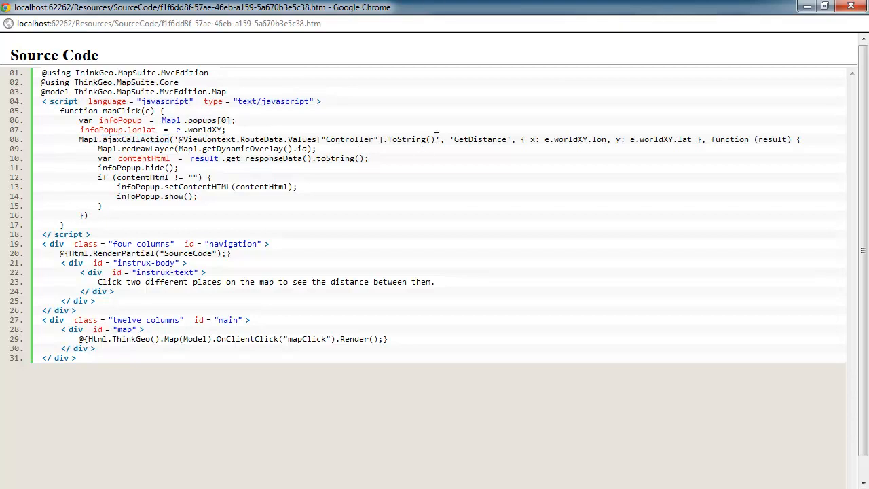
- Highlight the controller expression, GetDistance, lon, lat and the popup show call
double_click(305, 139)
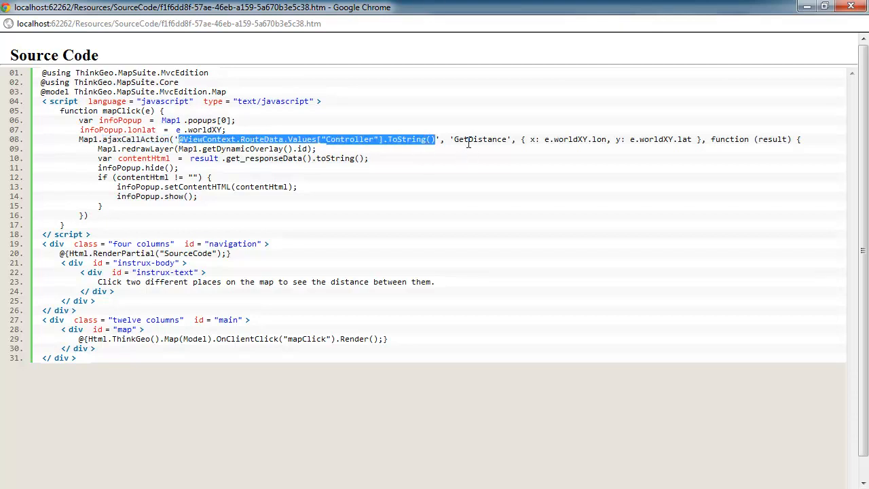
double_click(480, 139)
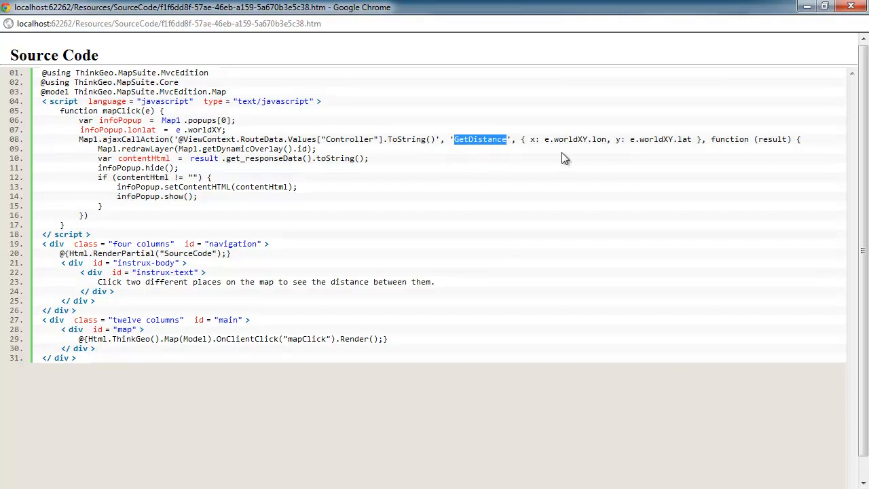
double_click(598, 139)
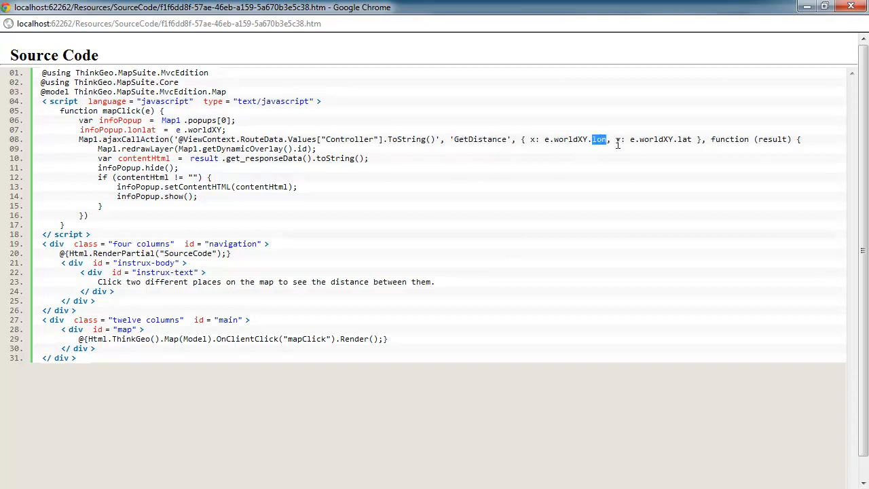
double_click(685, 139)
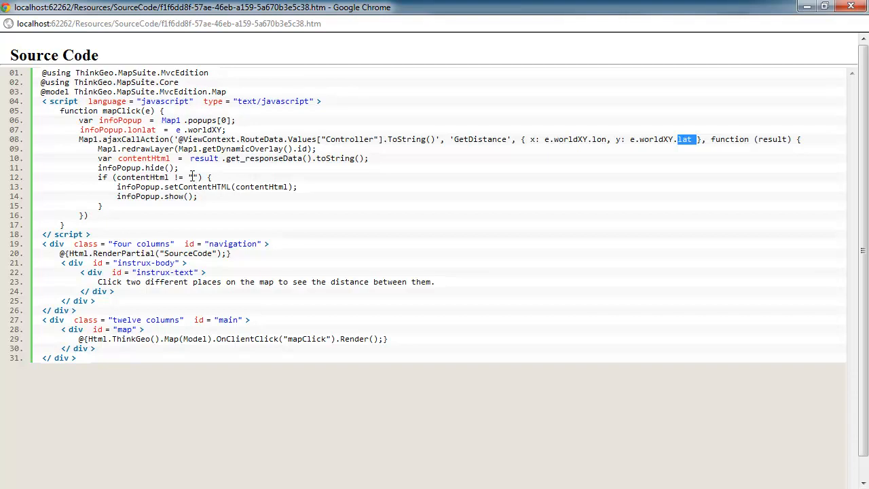
left_click(144, 158)
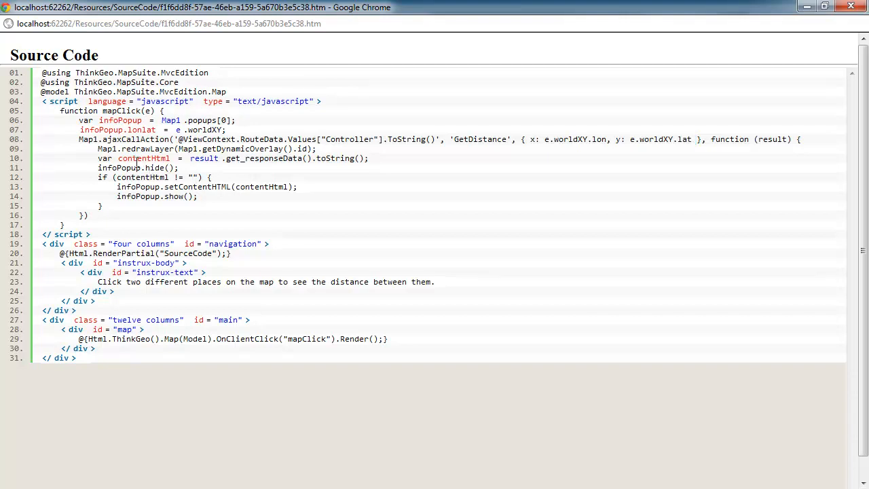
double_click(144, 159)
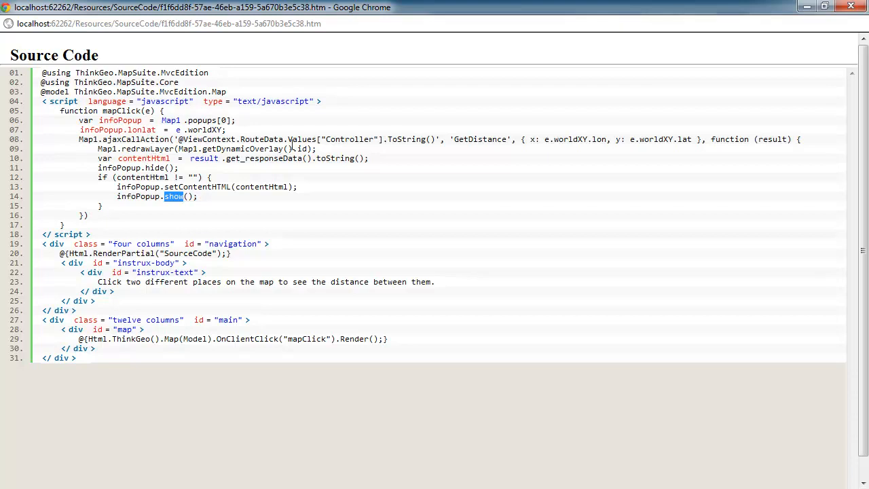
mouse_move(329, 155)
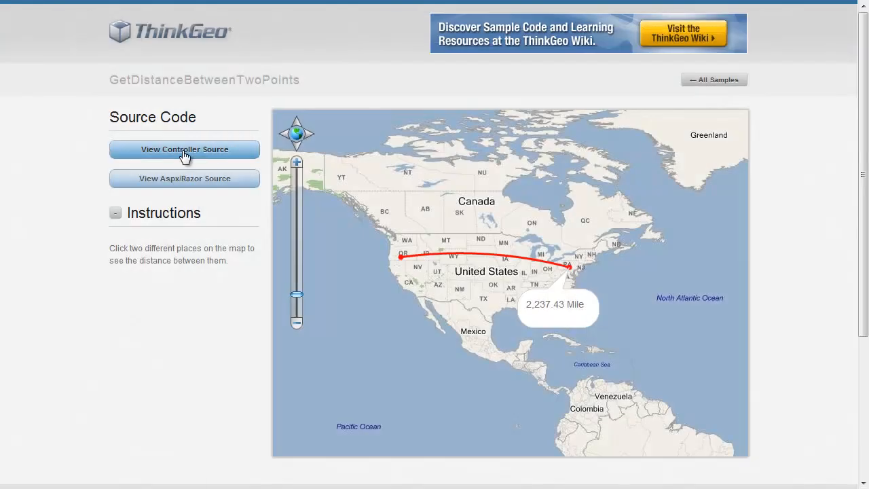
left_click(184, 150)
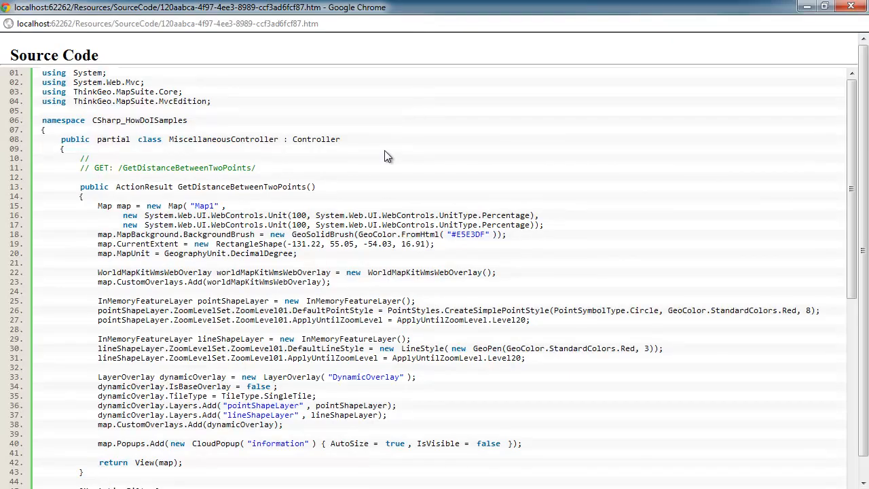
scroll("down", 3)
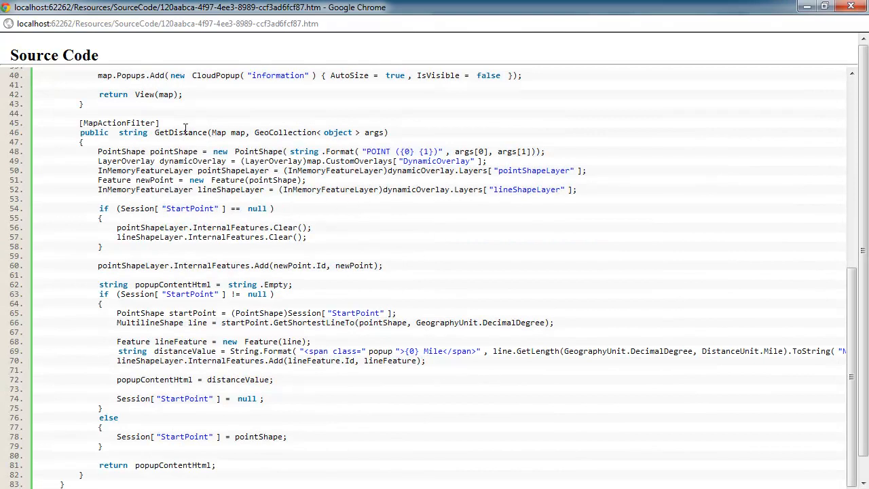
double_click(179, 111)
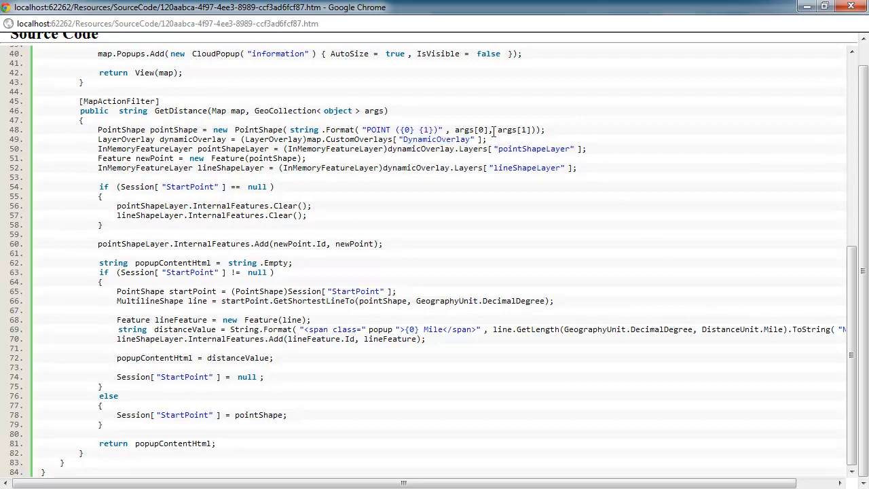
mouse_move(387, 148)
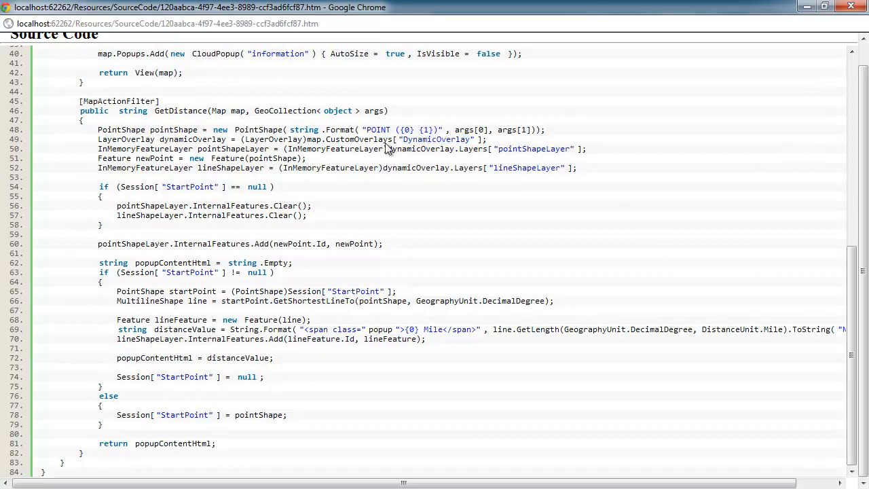
double_click(193, 139)
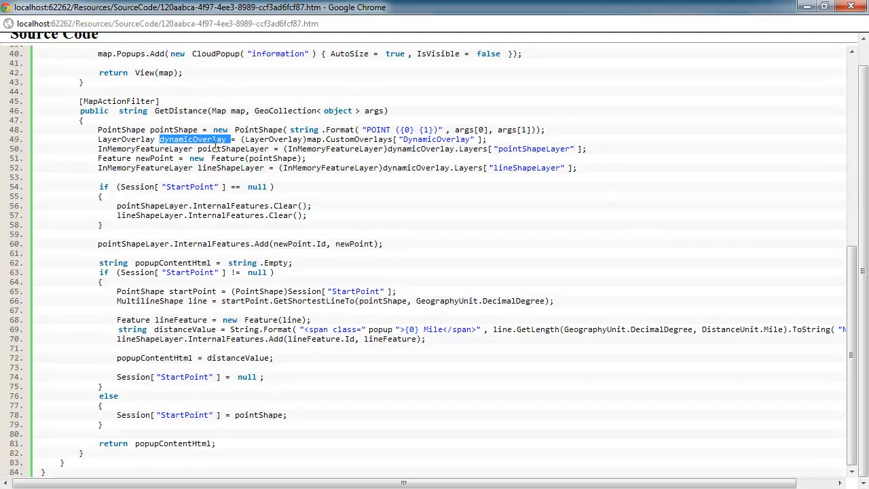
double_click(233, 148)
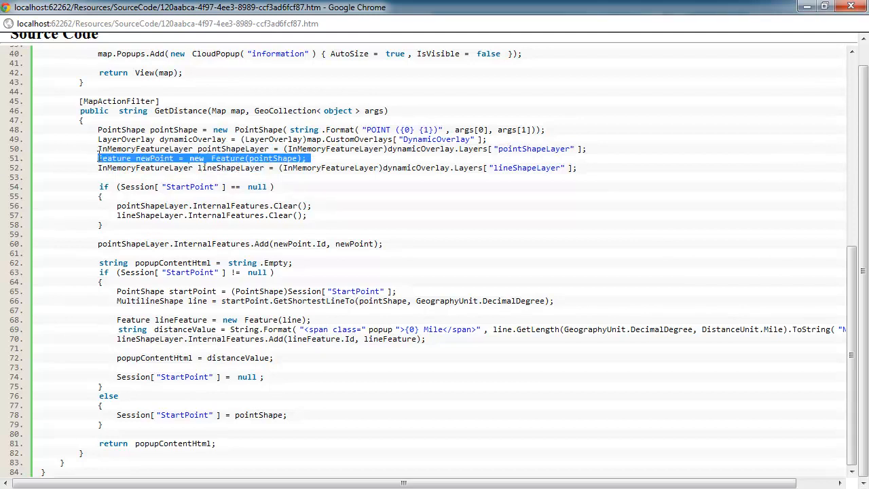
double_click(273, 158)
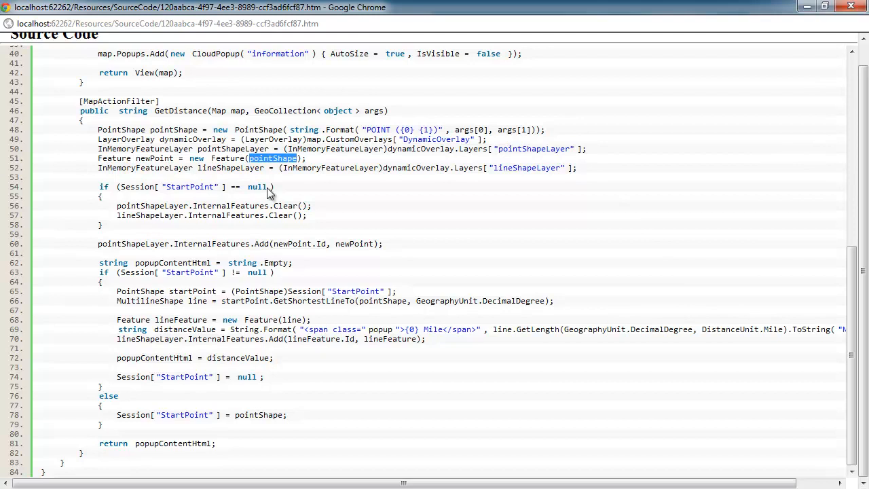
mouse_move(220, 220)
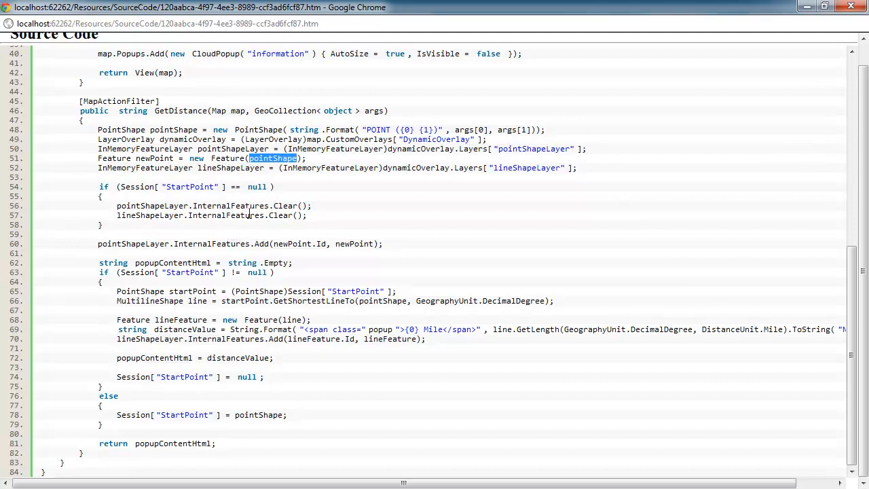
mouse_move(215, 239)
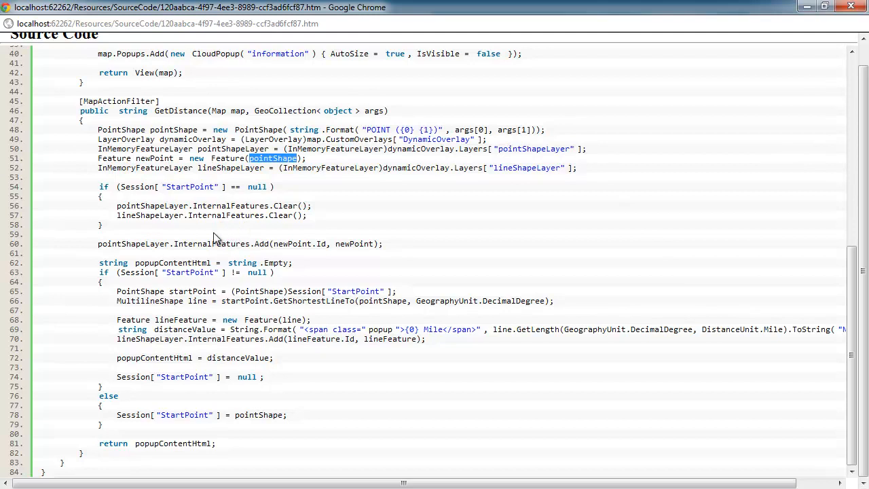
mouse_move(429, 235)
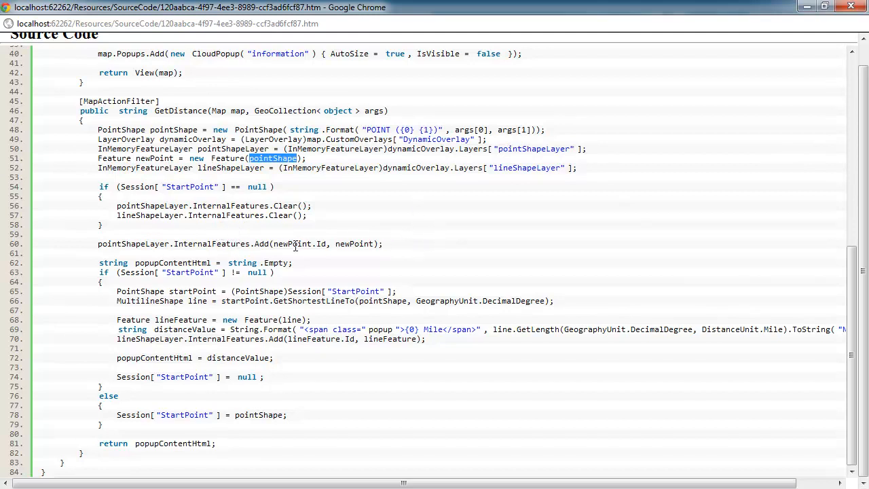
mouse_move(290, 263)
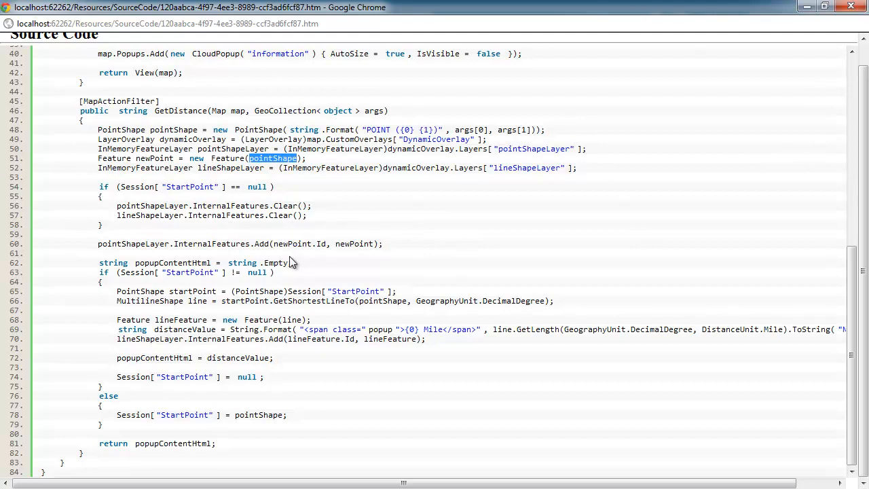
mouse_move(175, 262)
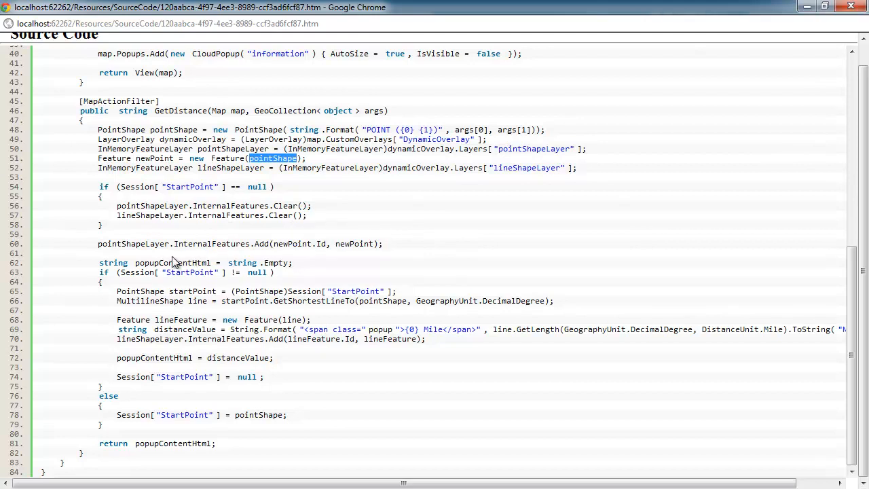
double_click(353, 244)
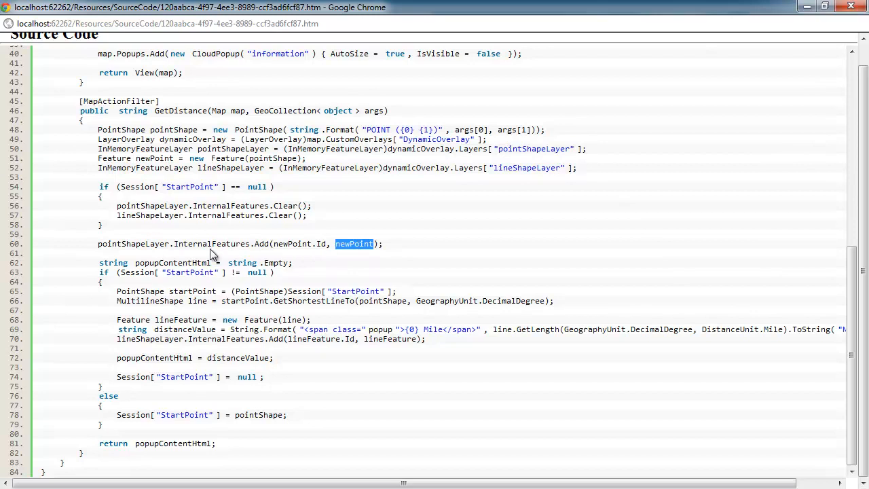
double_click(133, 244)
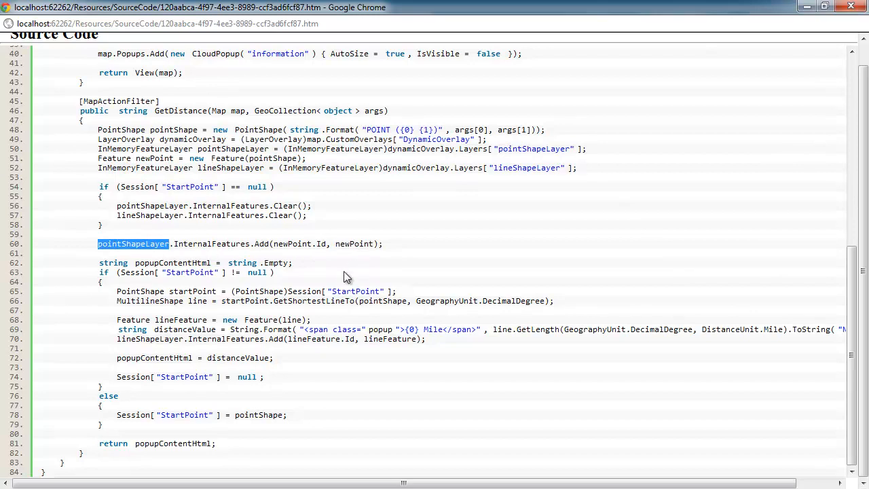
mouse_move(139, 269)
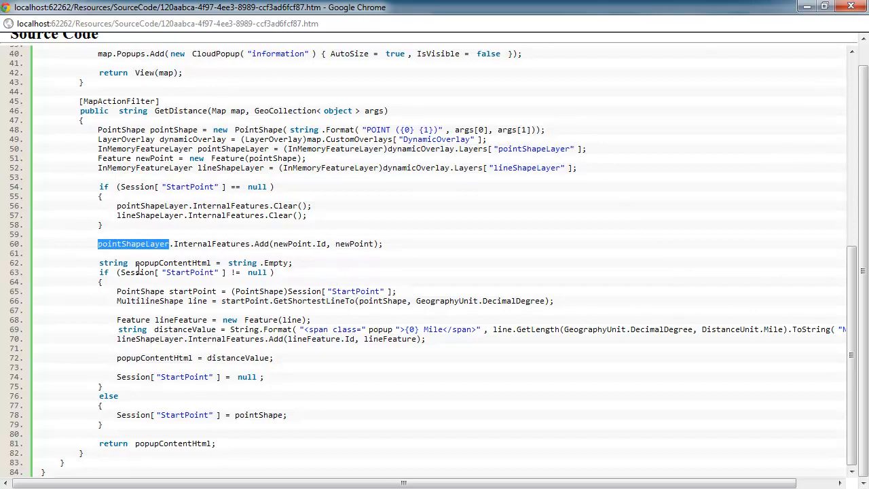
mouse_move(142, 268)
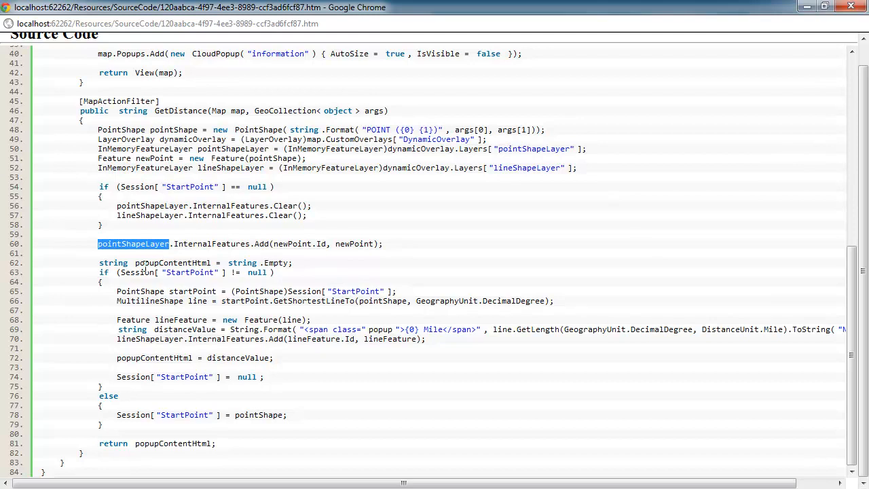
double_click(172, 263)
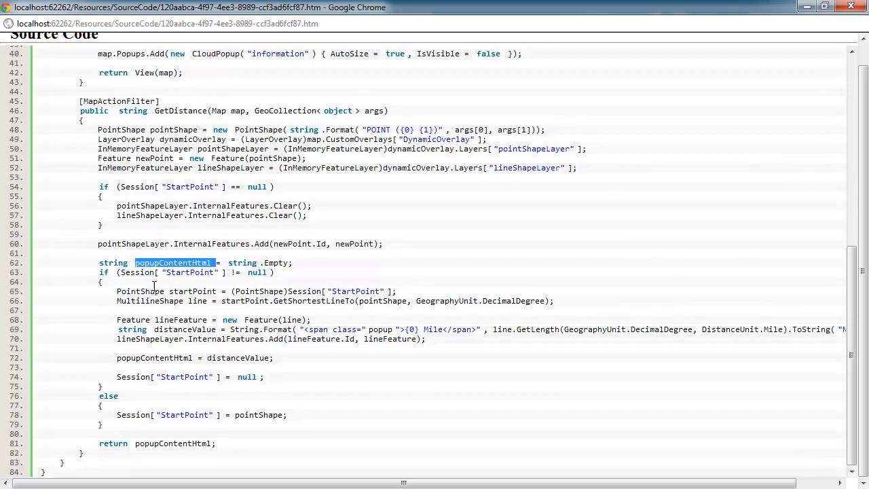
double_click(256, 273)
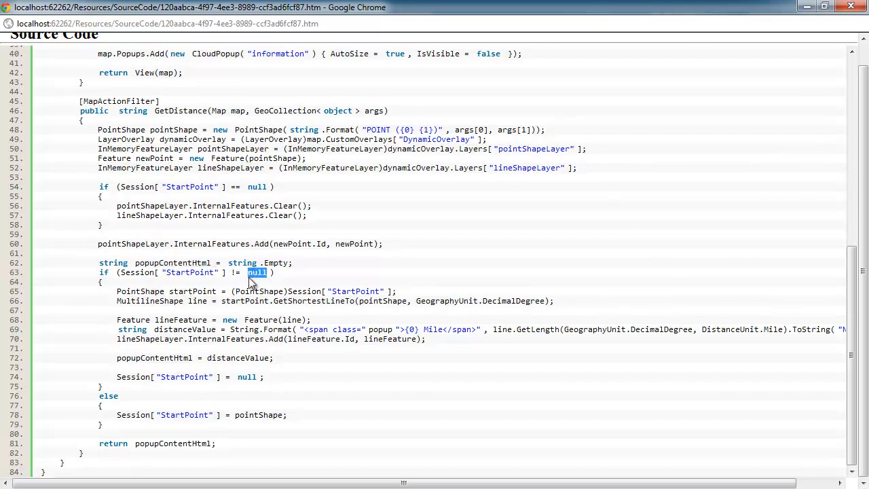
mouse_move(121, 293)
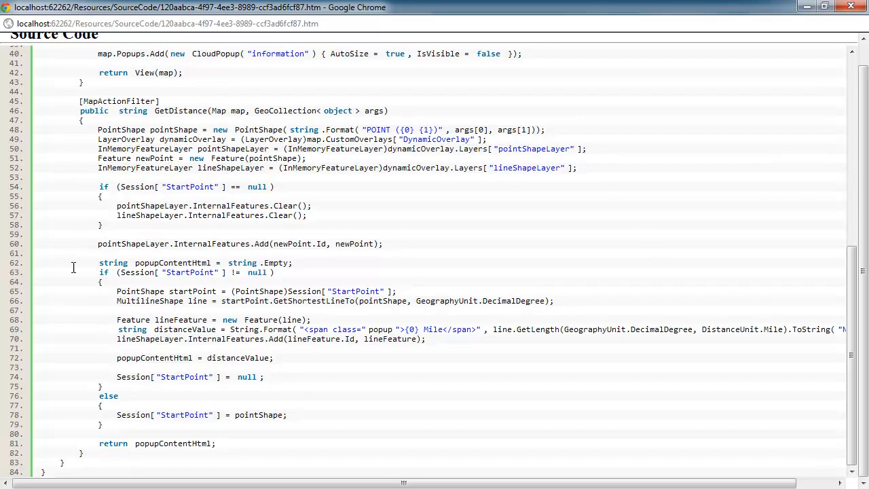
mouse_move(331, 274)
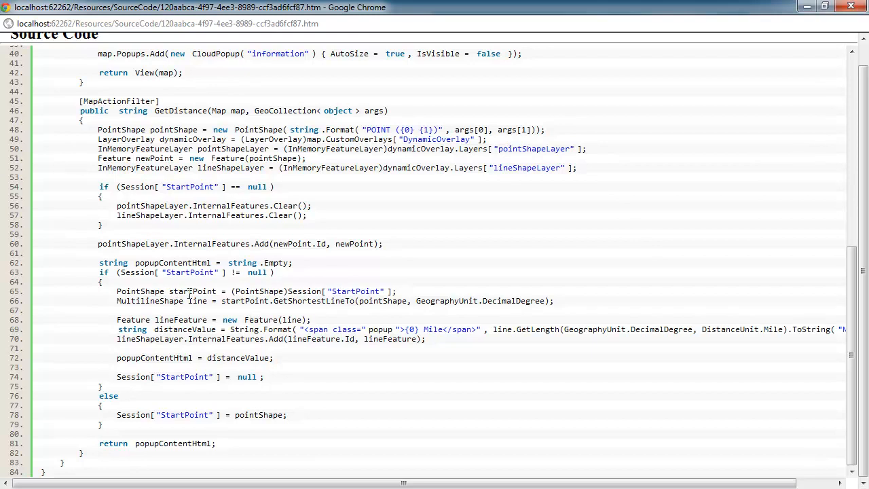
double_click(193, 291)
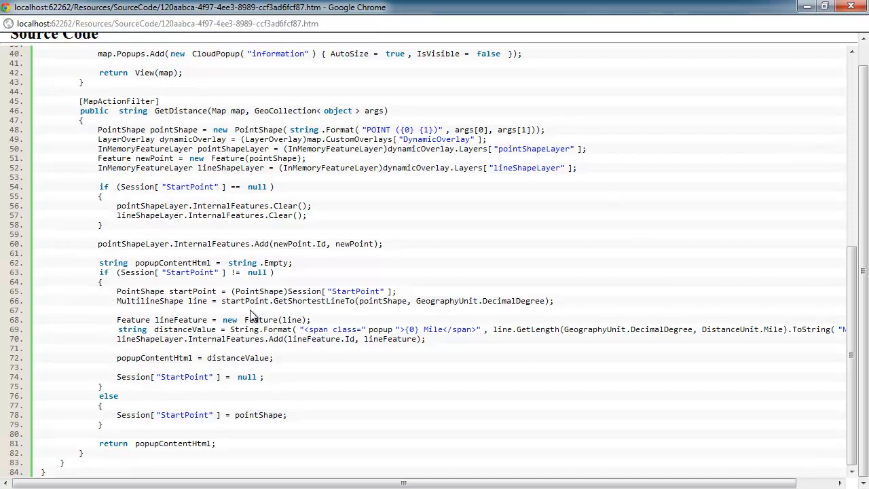
double_click(196, 300)
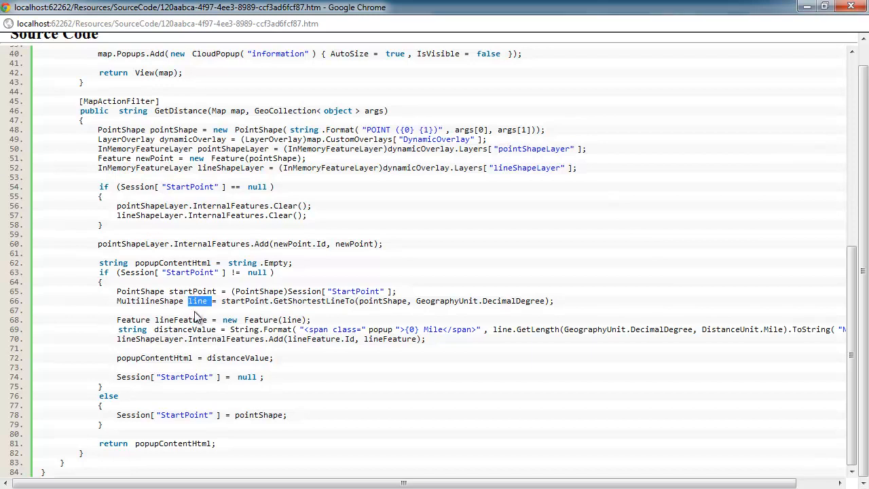
double_click(244, 301)
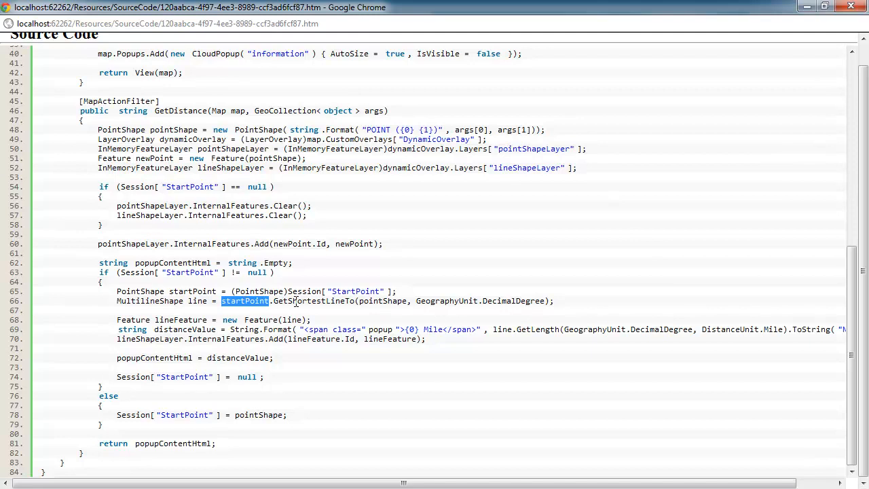
double_click(382, 301)
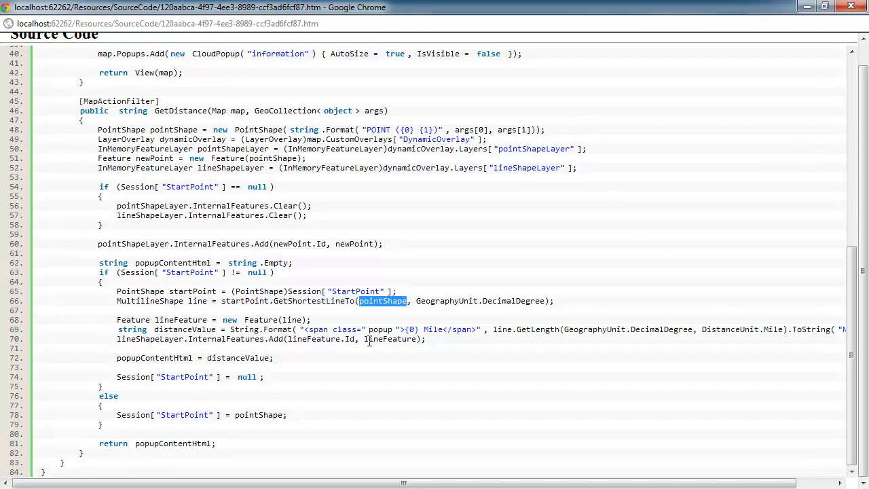
mouse_move(375, 322)
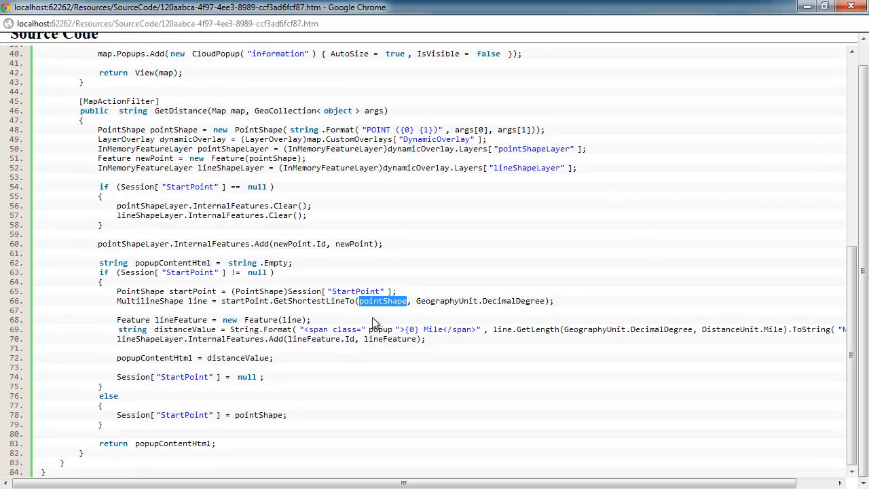
double_click(245, 301)
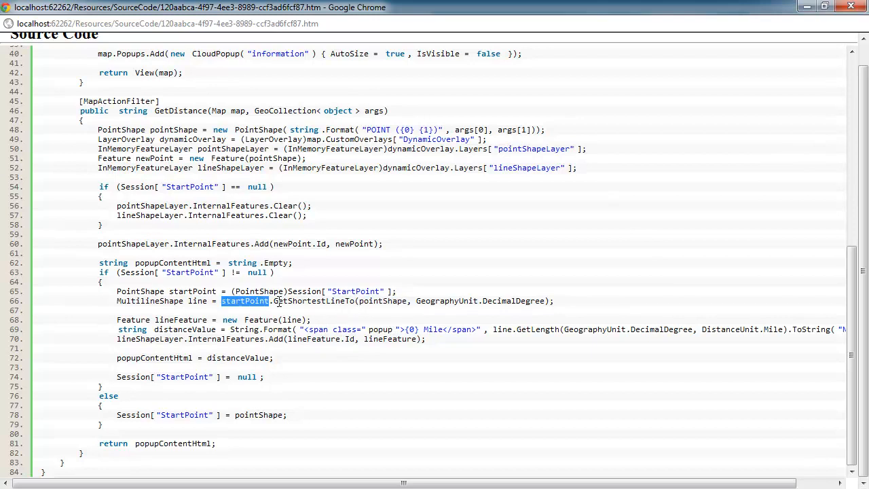
double_click(313, 301)
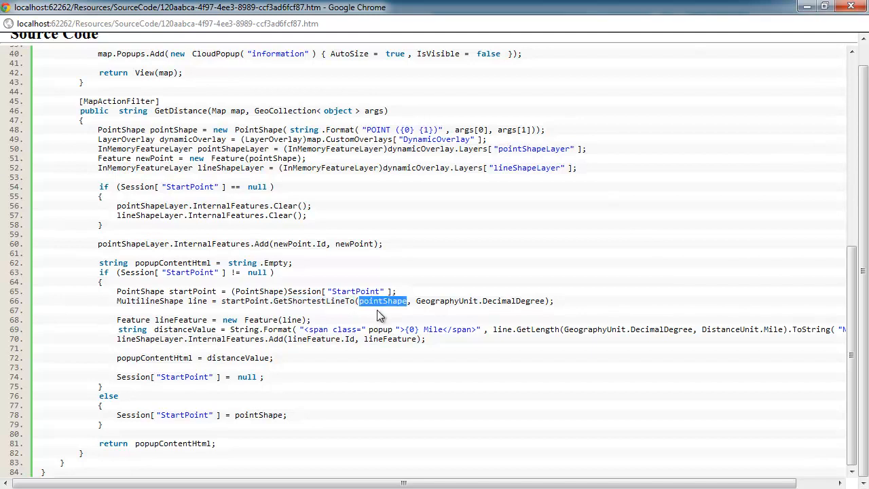
mouse_move(207, 300)
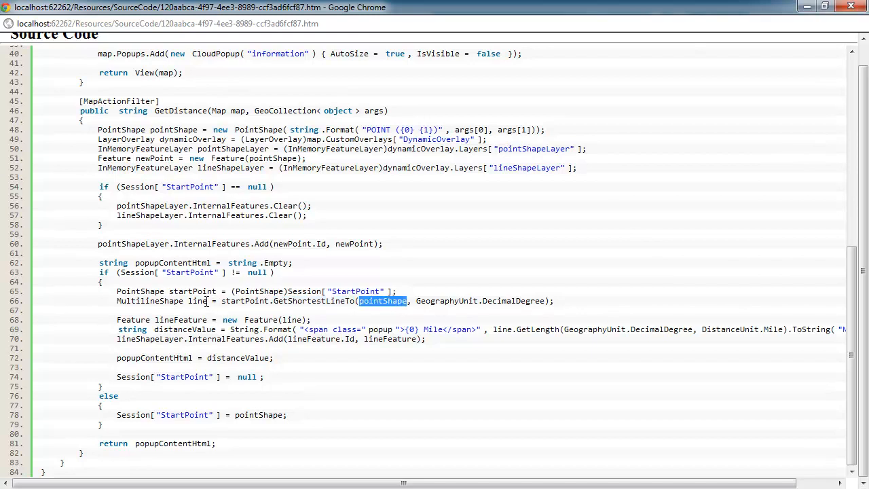
double_click(198, 301)
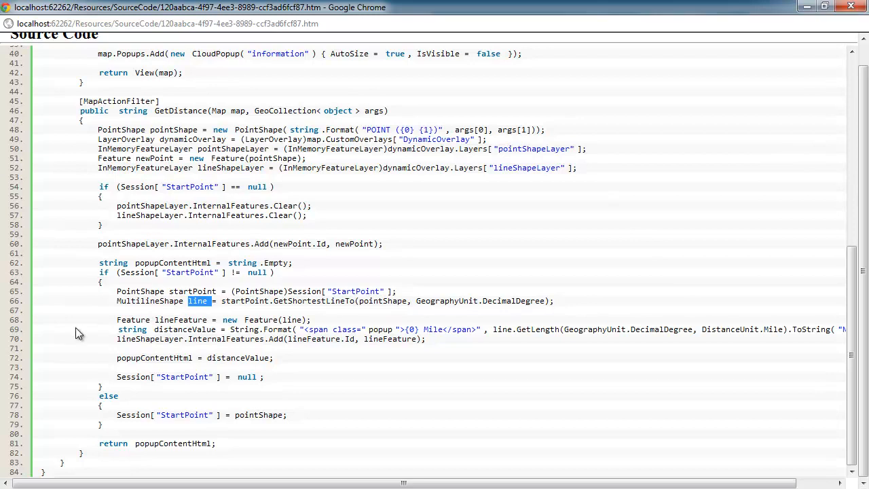
mouse_move(292, 292)
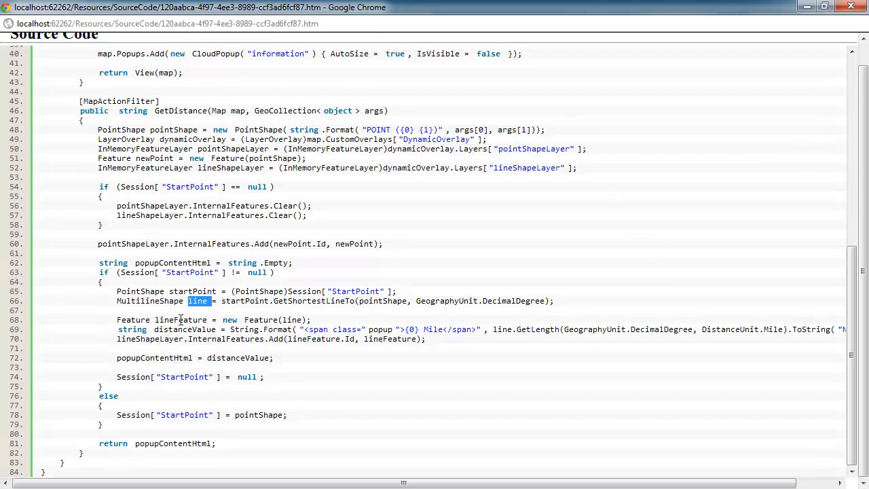
double_click(292, 319)
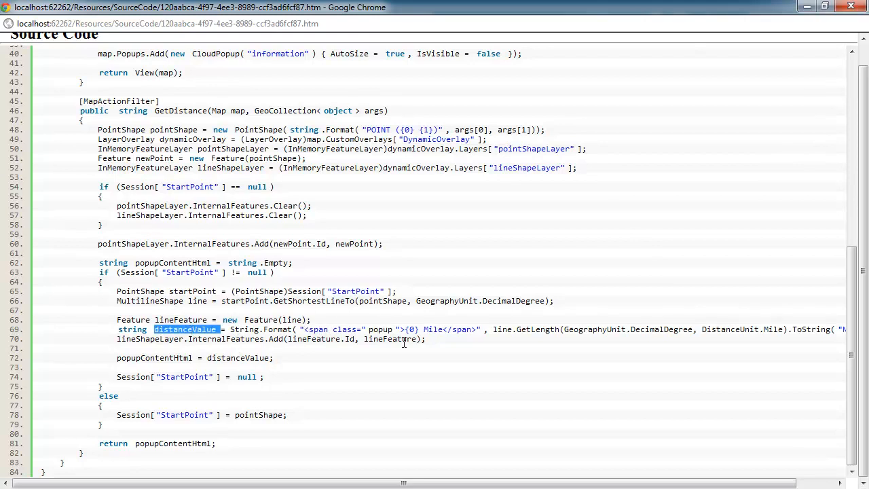
double_click(538, 330)
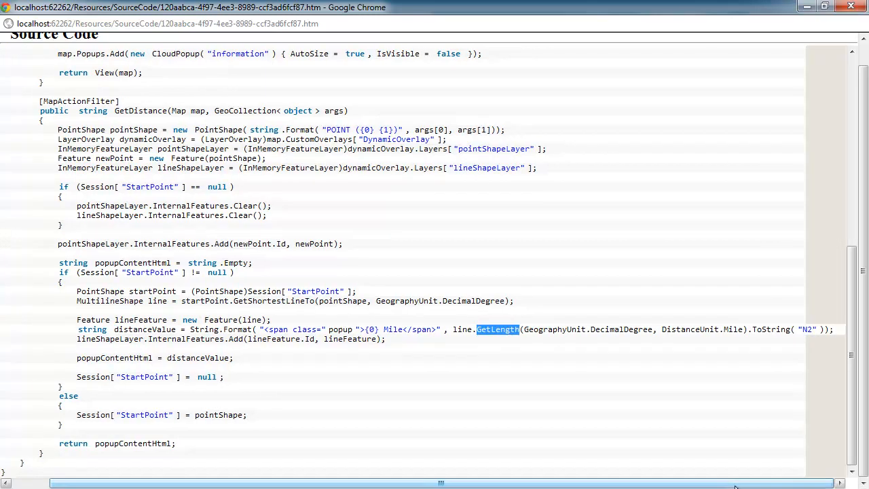
double_click(620, 329)
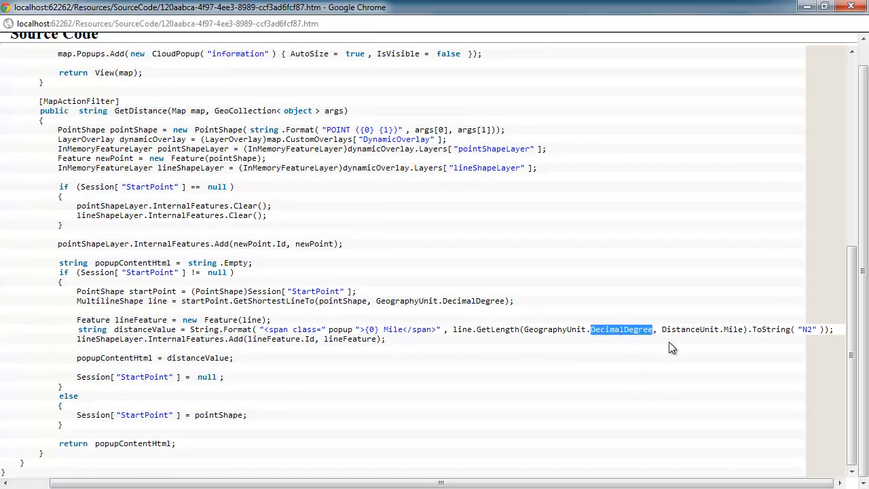
double_click(732, 329)
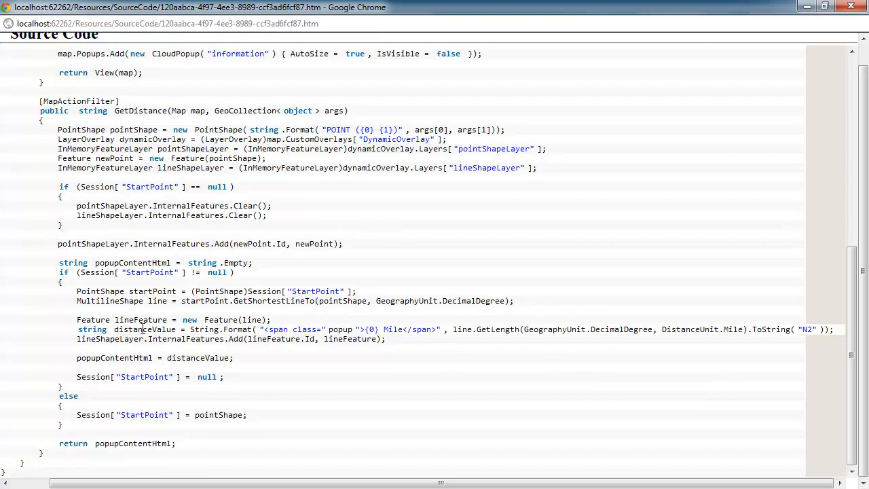
double_click(144, 330)
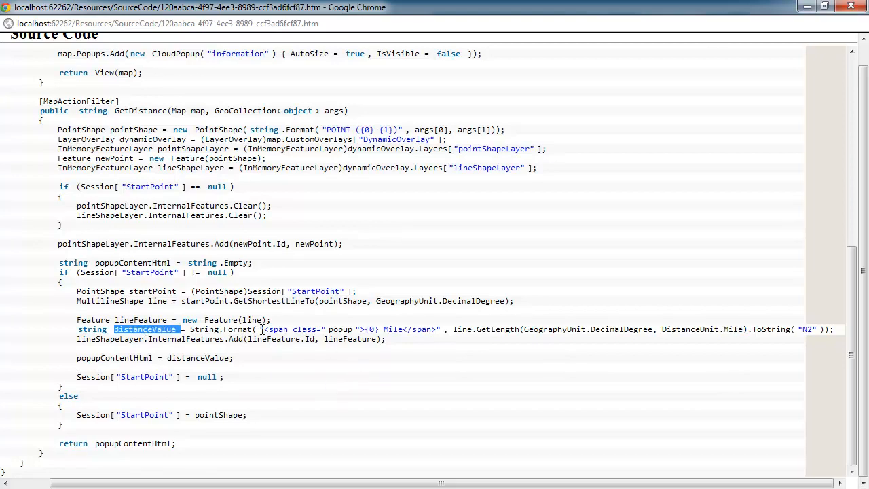
mouse_move(294, 340)
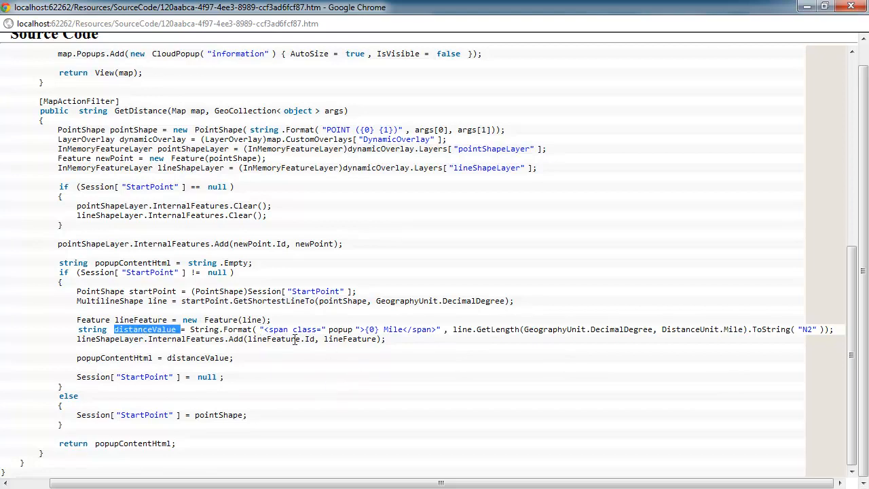
mouse_move(244, 350)
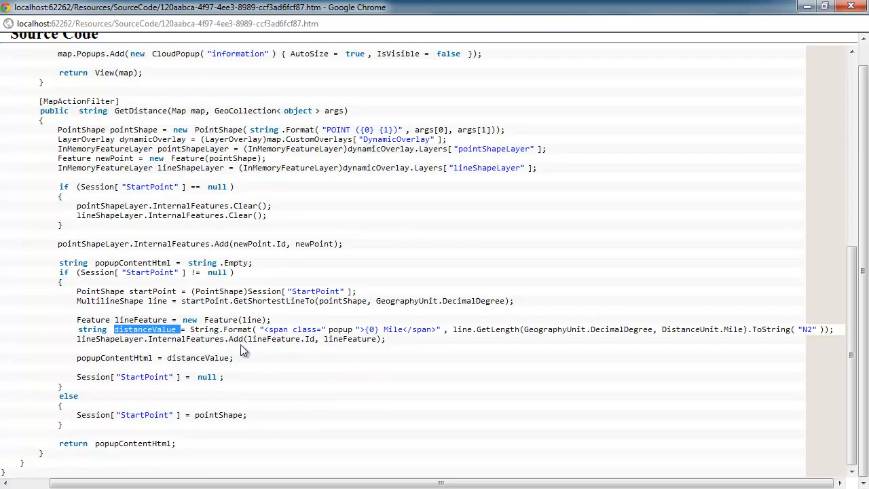
double_click(349, 339)
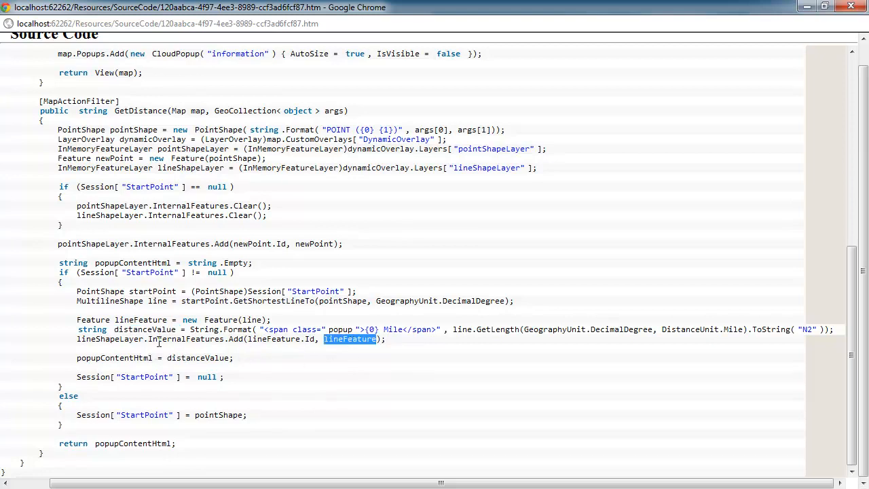
double_click(109, 339)
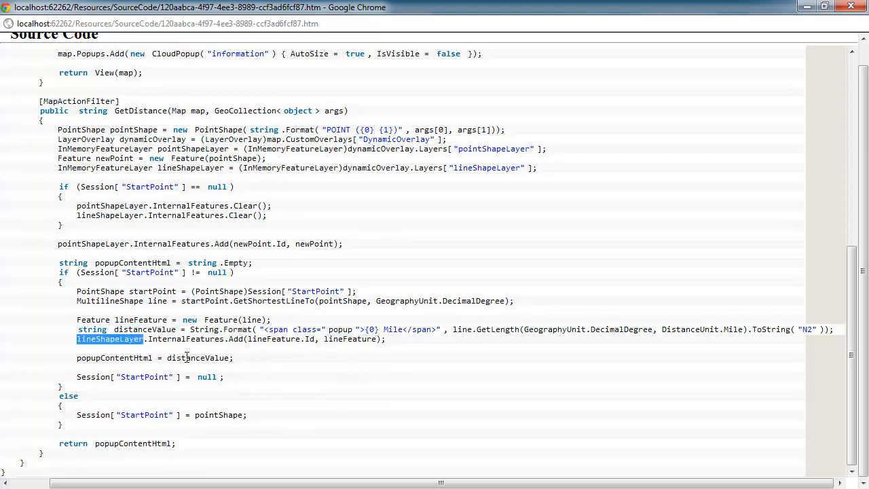
double_click(114, 358)
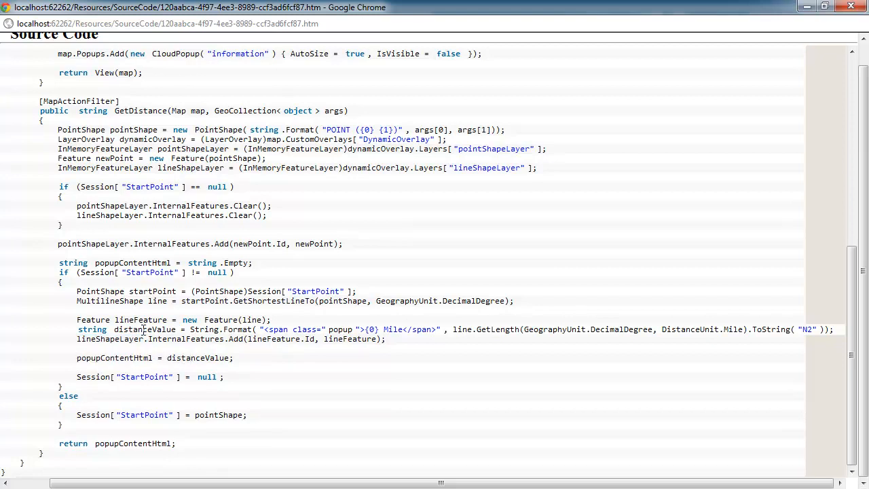
mouse_move(201, 376)
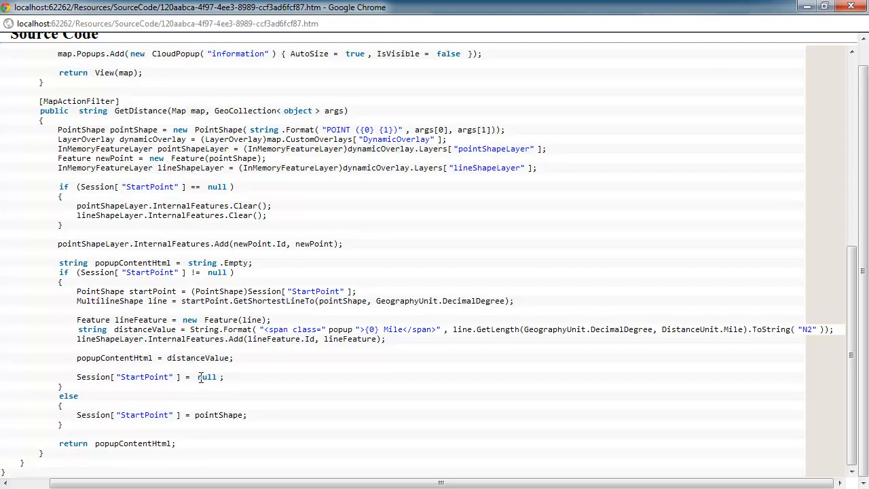
mouse_move(214, 377)
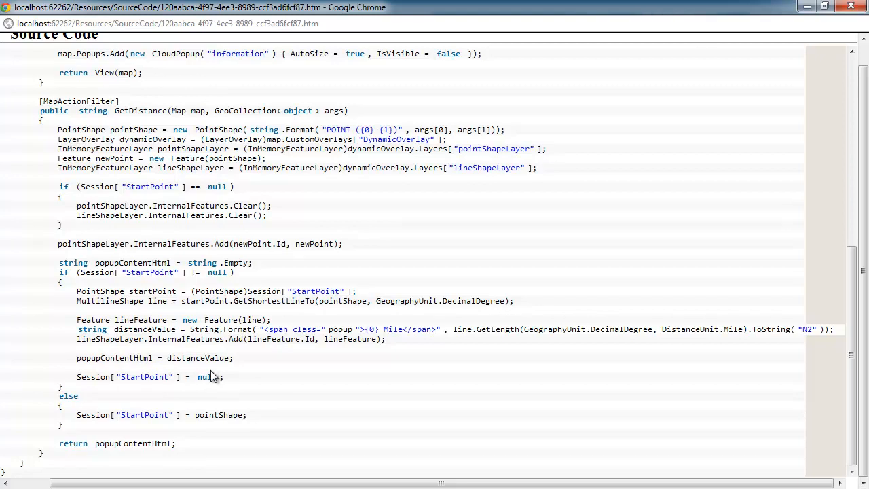
double_click(132, 443)
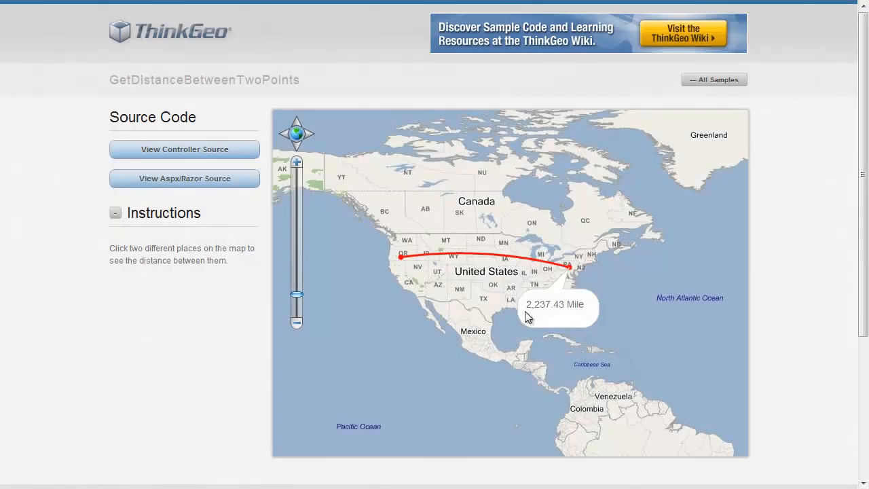
mouse_move(400, 263)
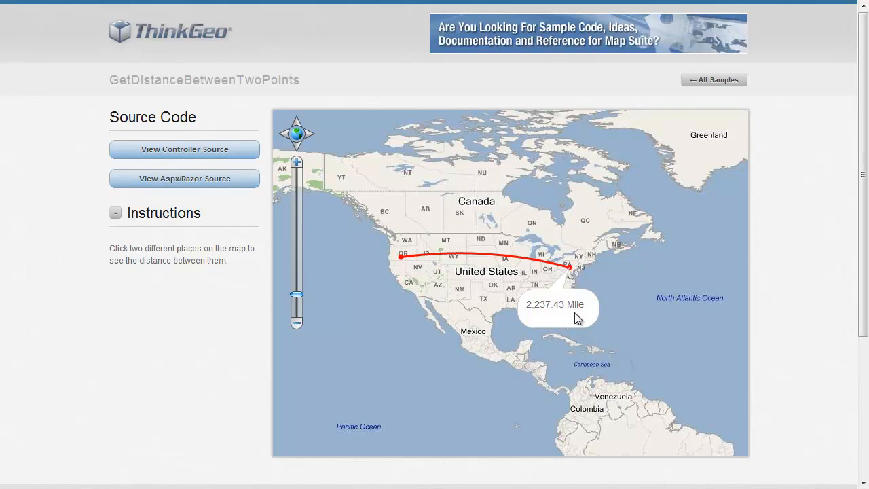
mouse_move(567, 317)
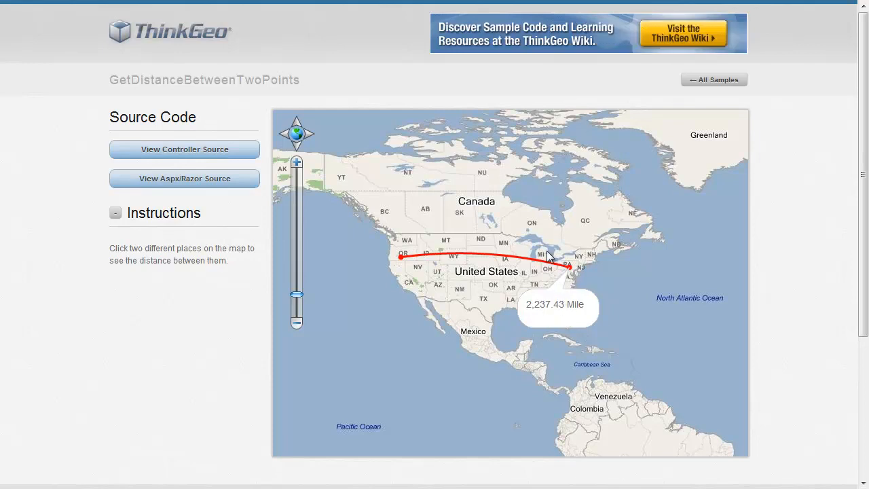
mouse_move(489, 291)
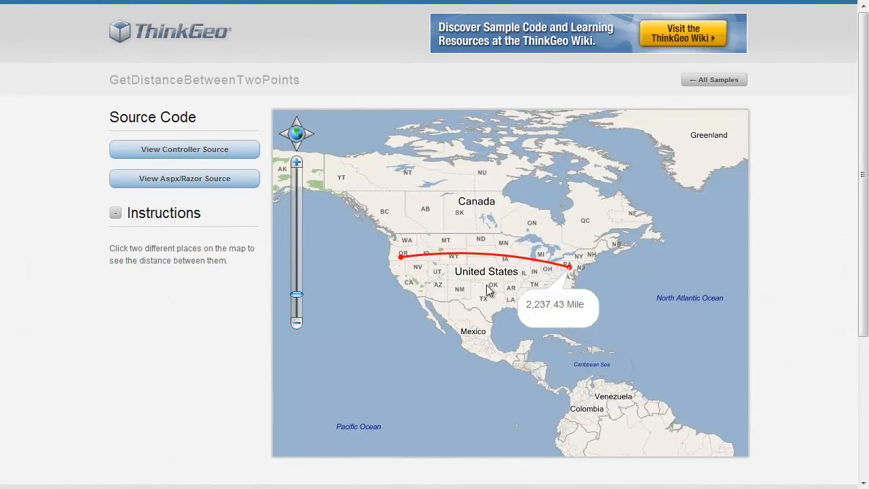
mouse_move(416, 265)
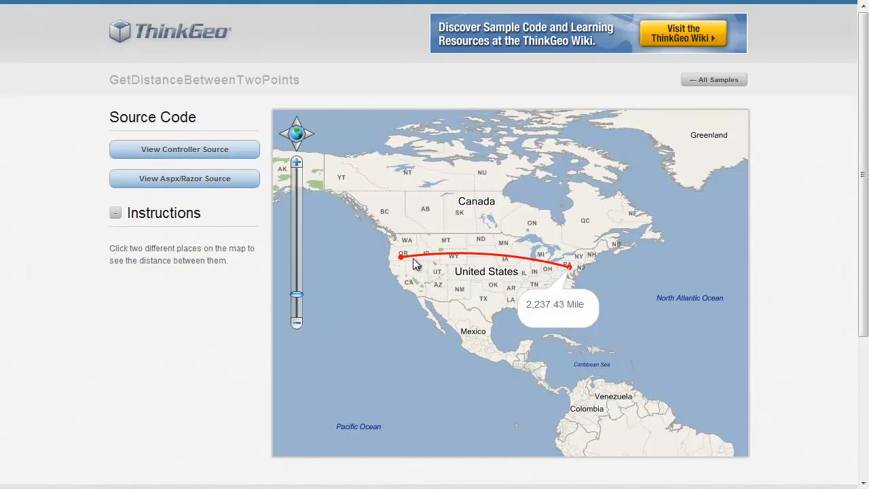
mouse_move(554, 226)
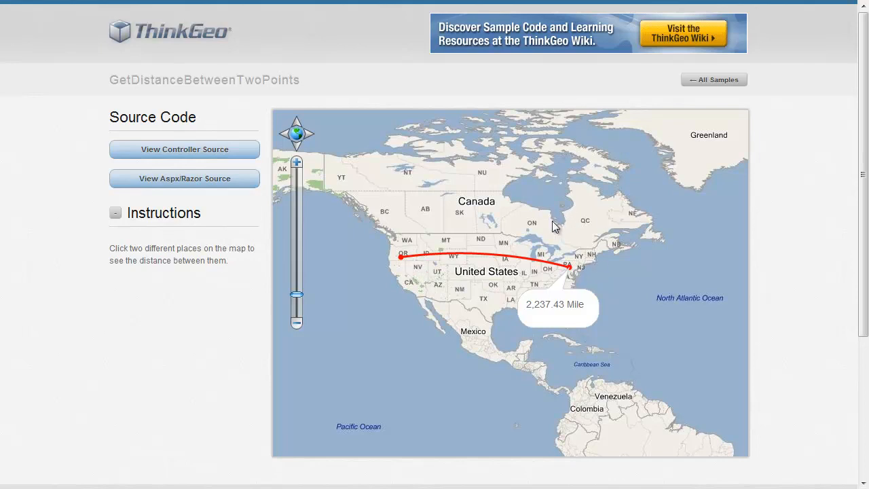
mouse_move(533, 195)
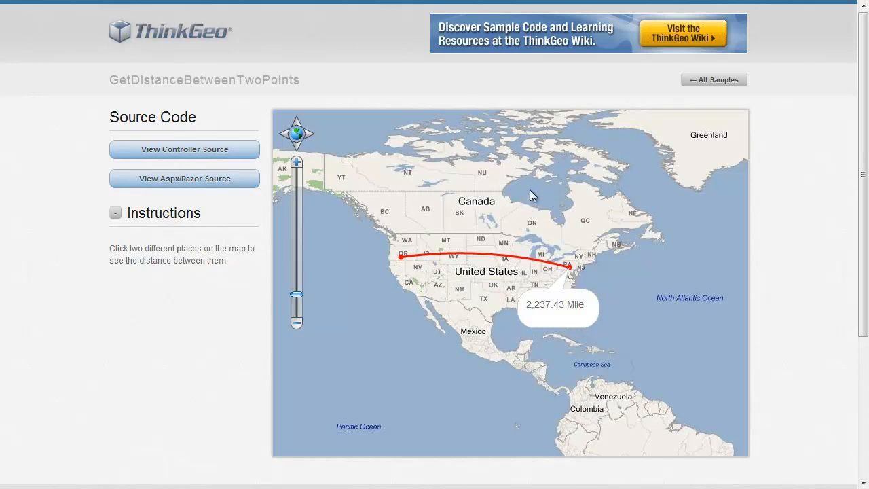
mouse_move(652, 285)
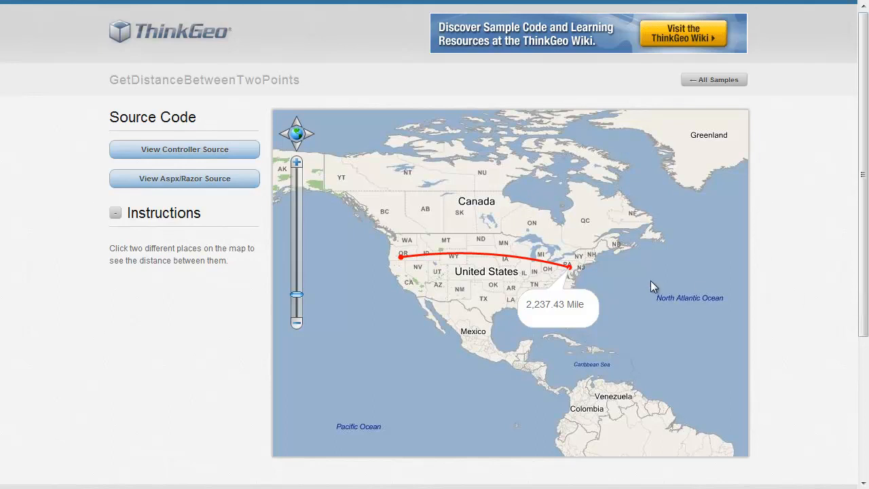